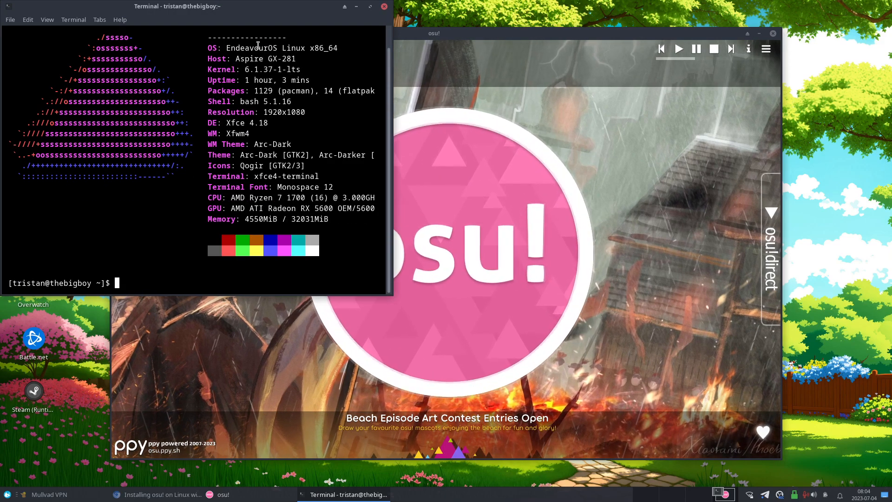
pyautogui.moveTo(285, 132)
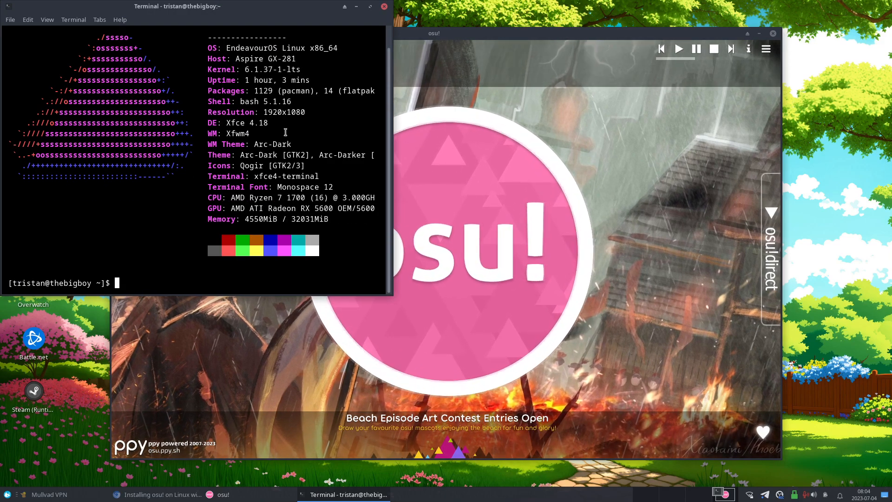
pyautogui.moveTo(239, 208)
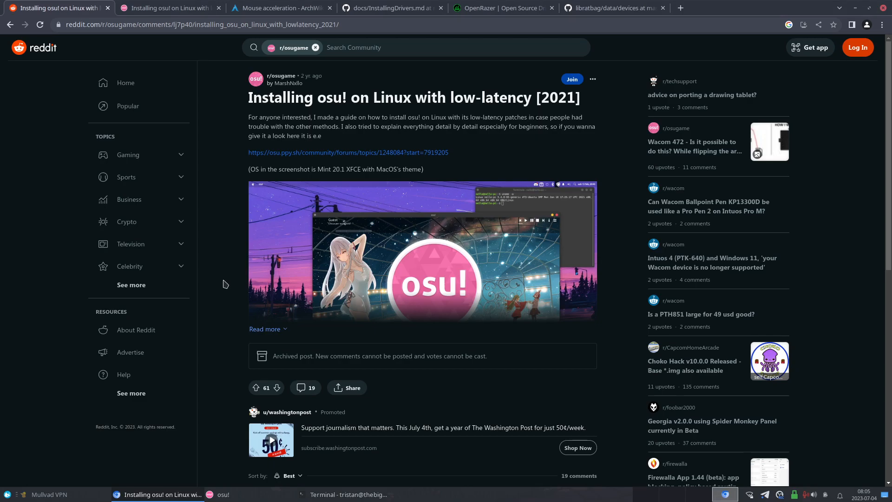
pyautogui.moveTo(238, 282)
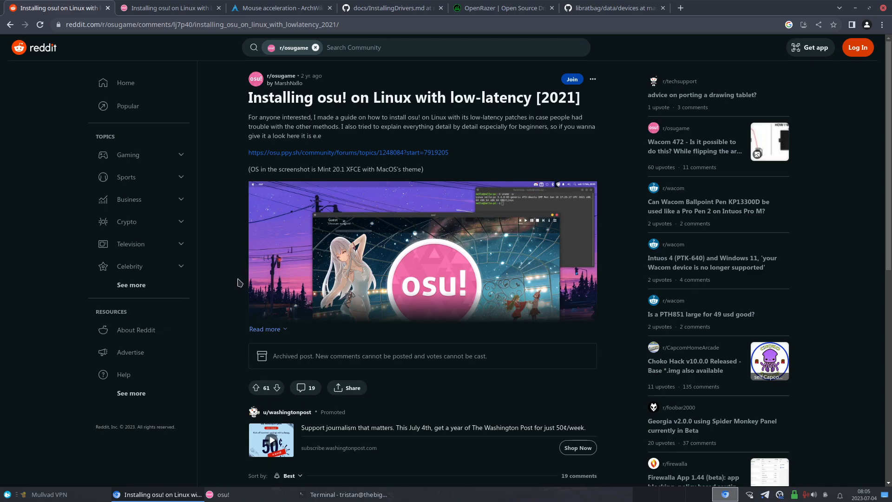
# Highlight '2021' in the Reddit post title and follow its osu.ppy.sh forum guide link
pyautogui.doubleClick(558, 97)
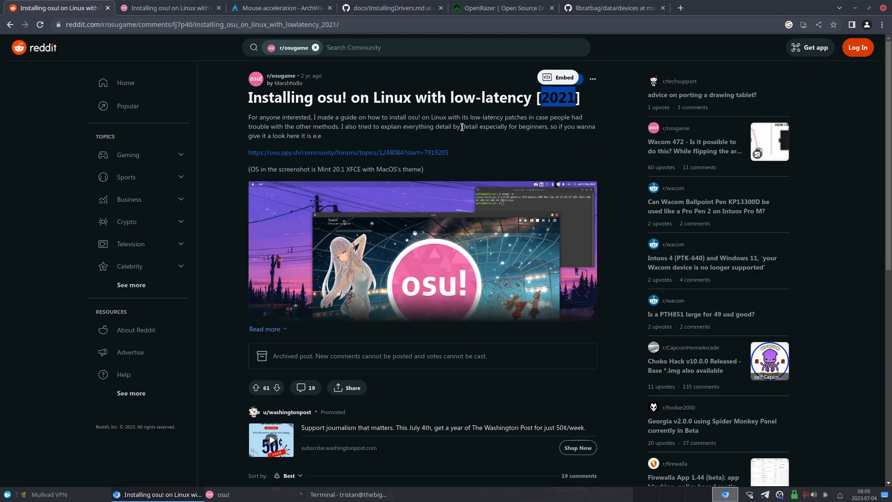
pyautogui.moveTo(450, 138)
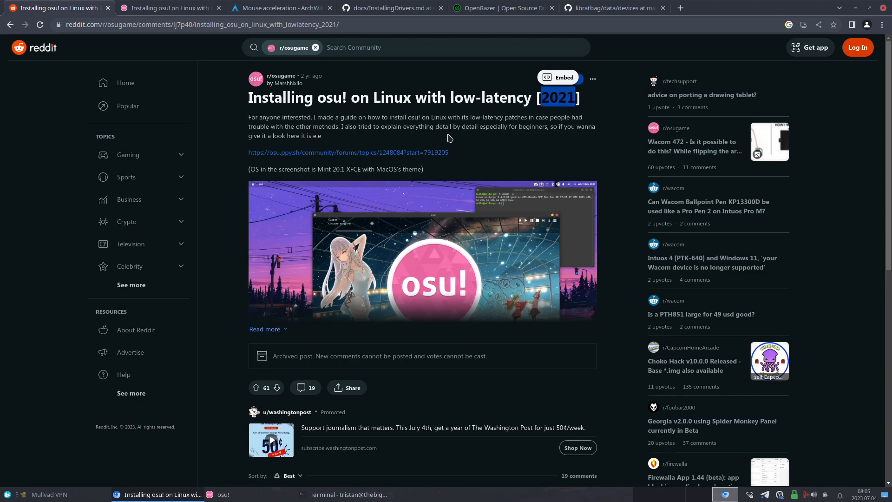
pyautogui.moveTo(437, 138)
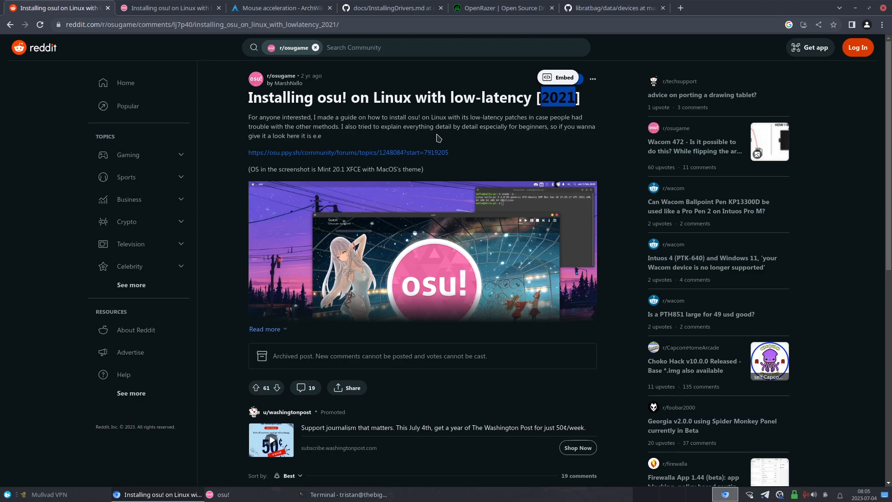
pyautogui.click(347, 152)
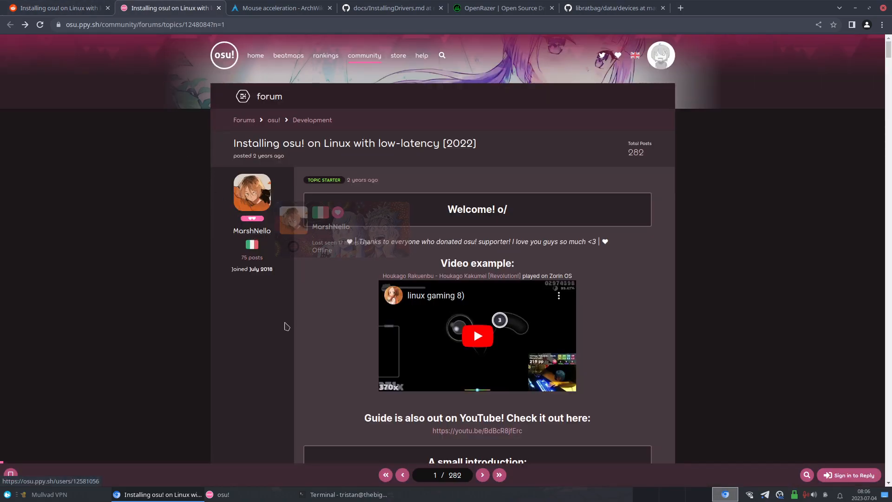
pyautogui.moveTo(303, 325)
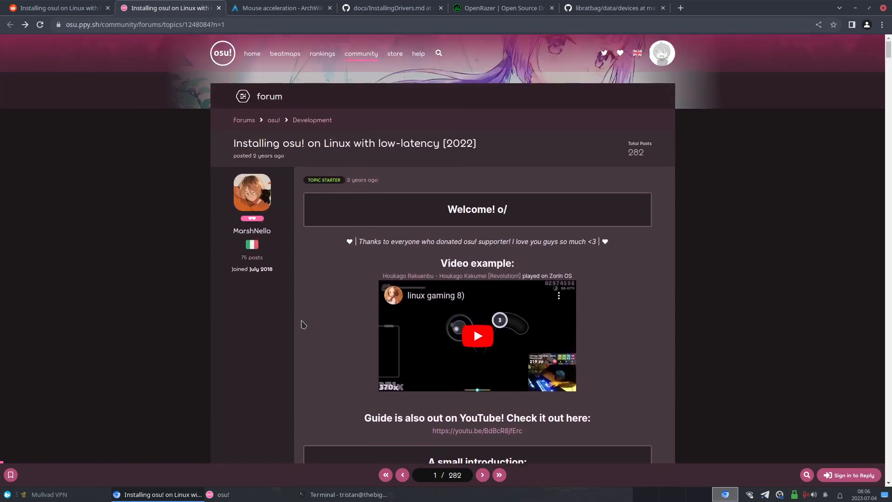
# Scroll the osu! forum guide down to the Prerequisites covering GPU drivers
pyautogui.scroll(-3)
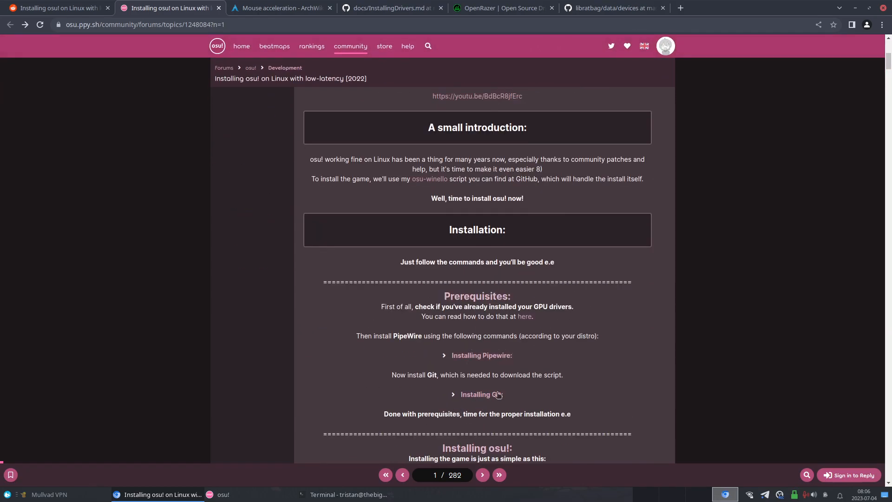
pyautogui.moveTo(493, 314)
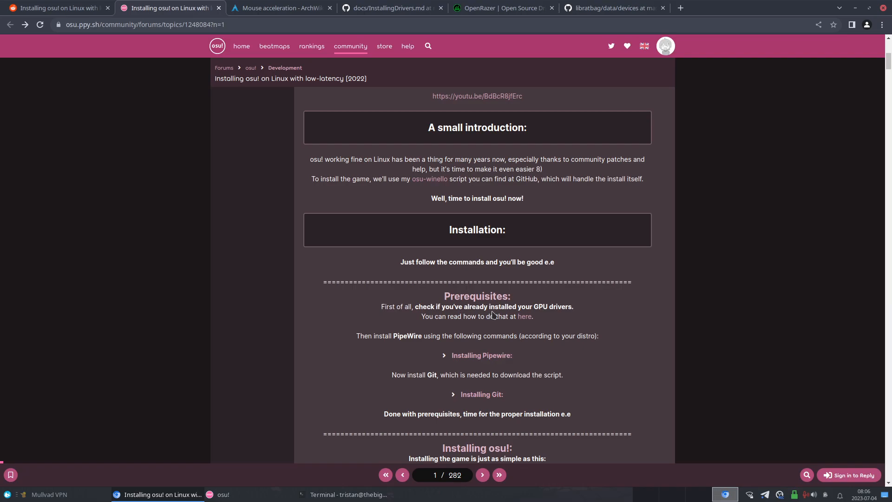
pyautogui.moveTo(520, 325)
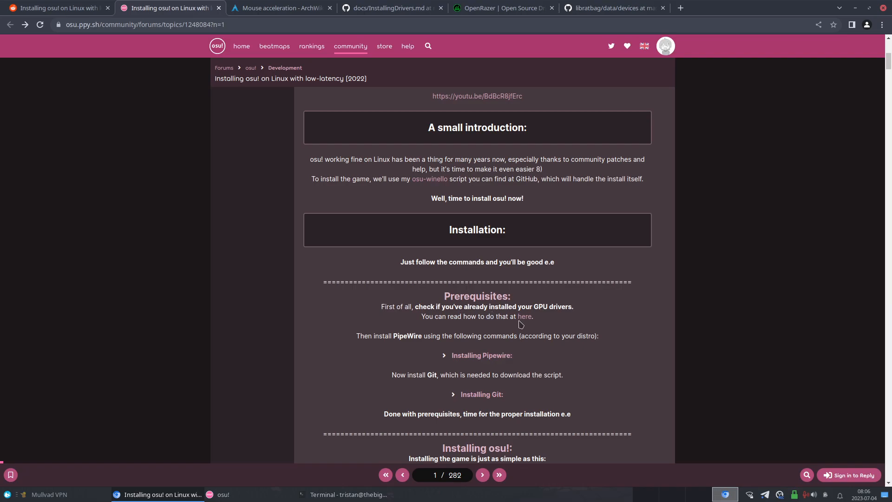
pyautogui.moveTo(524, 318)
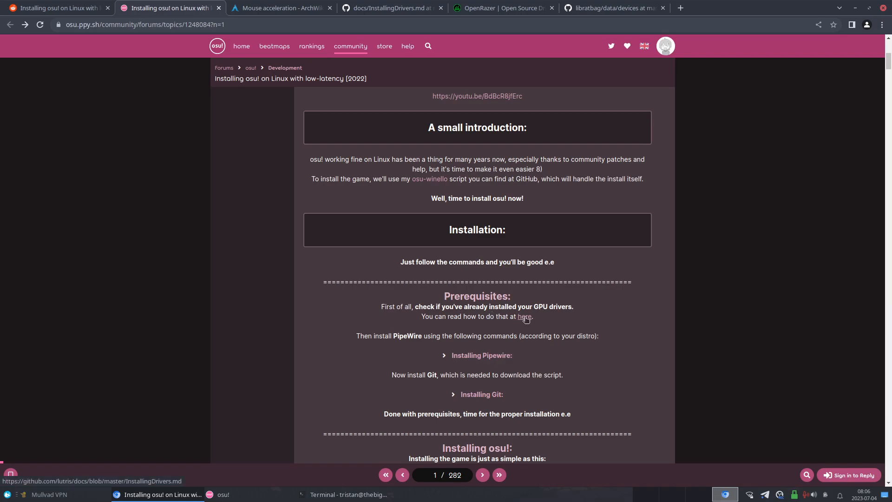
pyautogui.moveTo(470, 316)
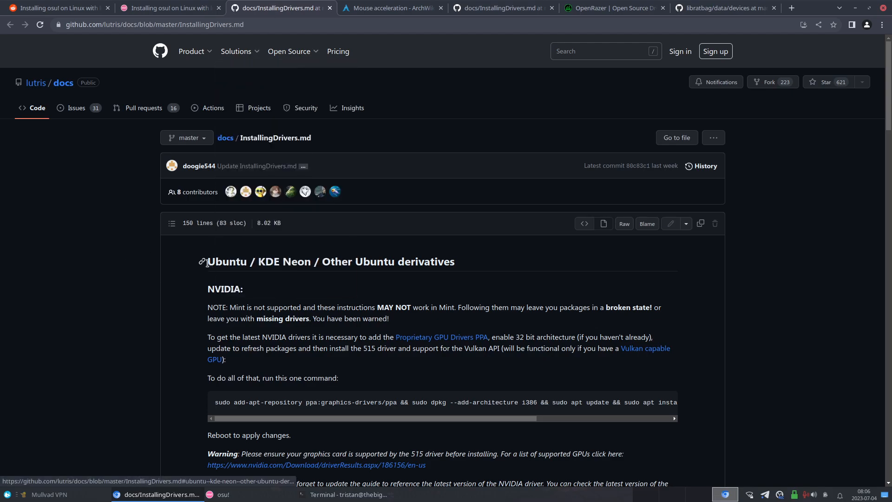
# Copy the Ubuntu NVIDIA driver install command from the lutris InstallingDrivers guide
pyautogui.scroll(-3)
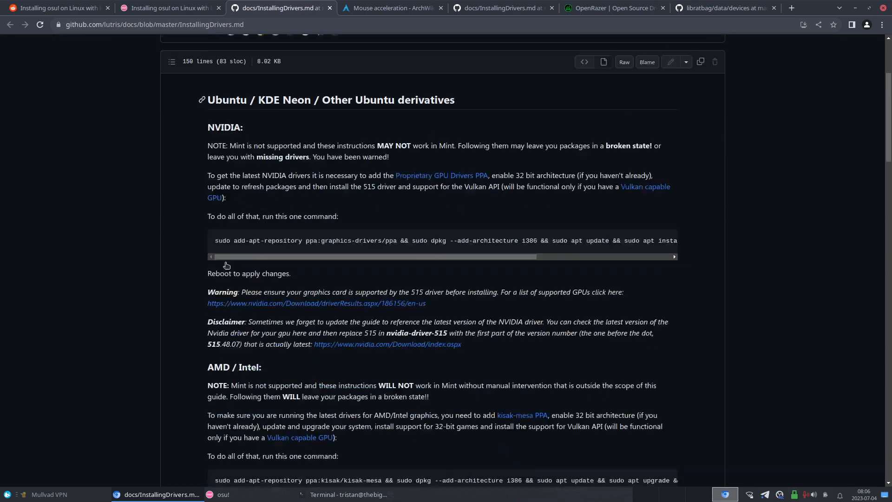
pyautogui.scroll(-3)
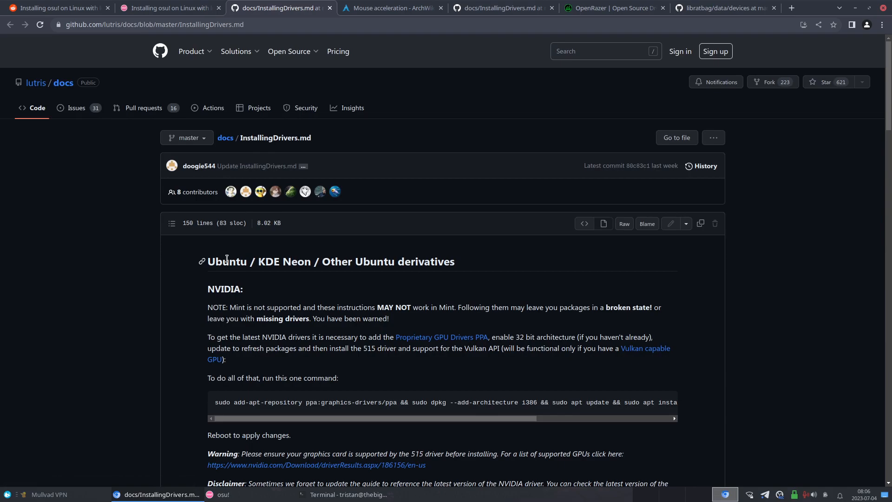
pyautogui.moveTo(218, 265)
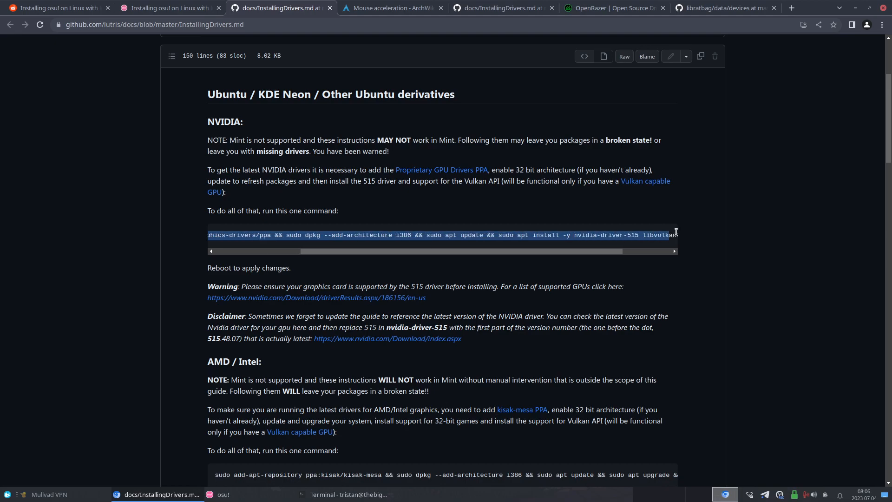
pyautogui.hscroll(3)
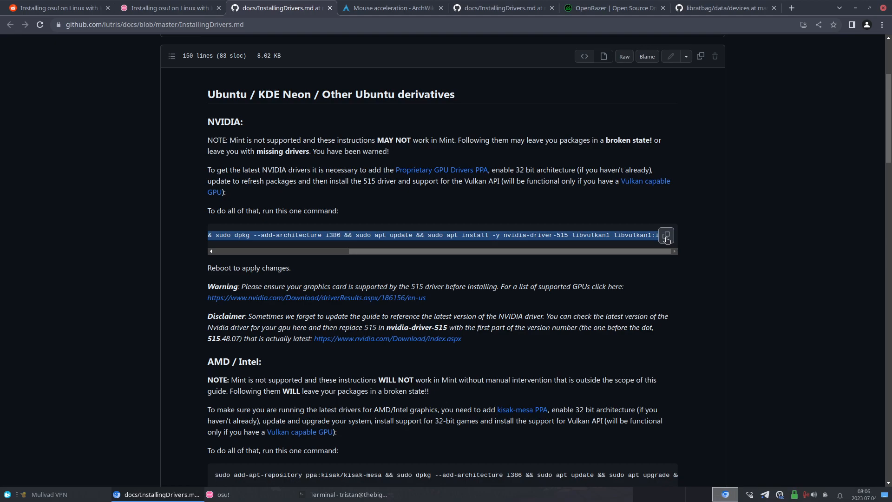
pyautogui.click(666, 235)
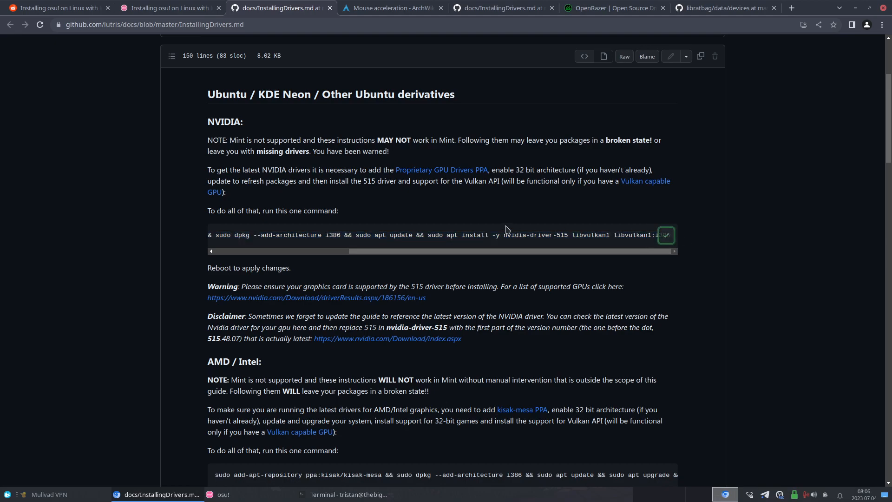
pyautogui.moveTo(215, 125)
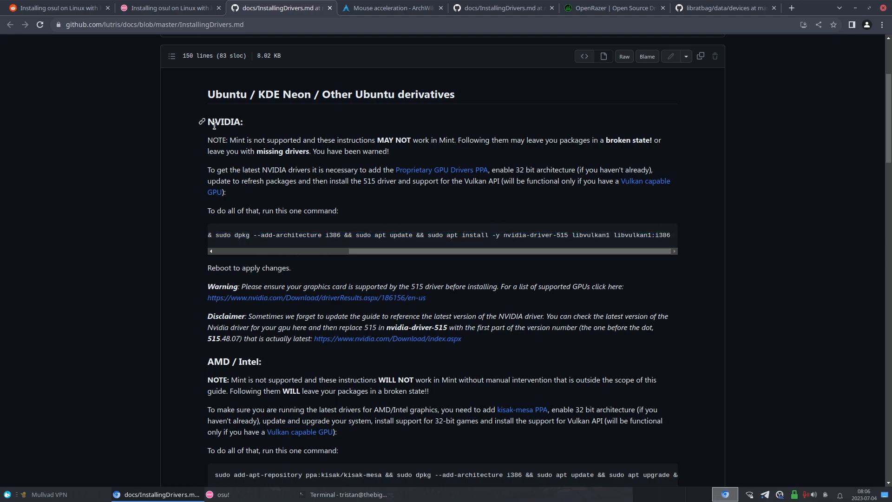
pyautogui.moveTo(323, 266)
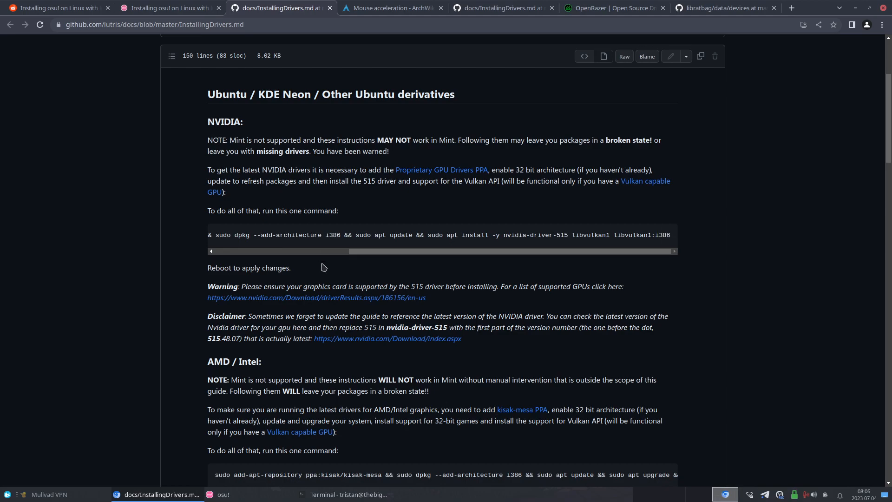
pyautogui.moveTo(82, 241)
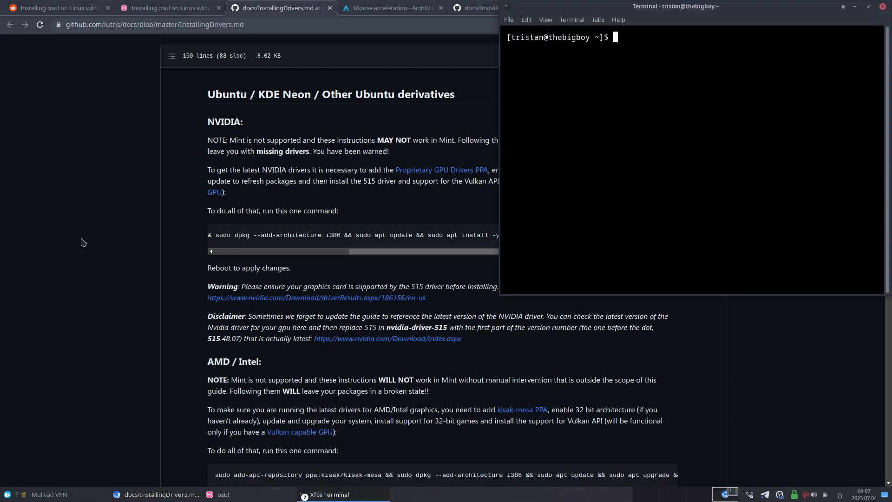
pyautogui.moveTo(129, 237)
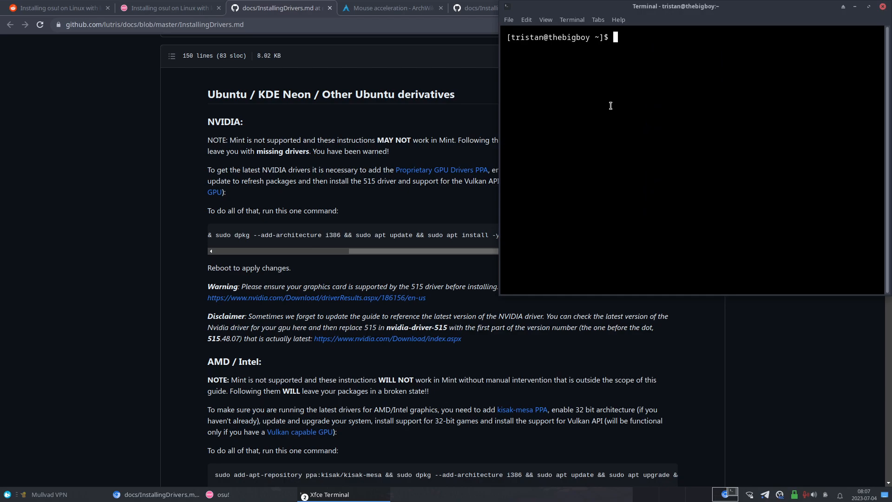
pyautogui.moveTo(609, 104)
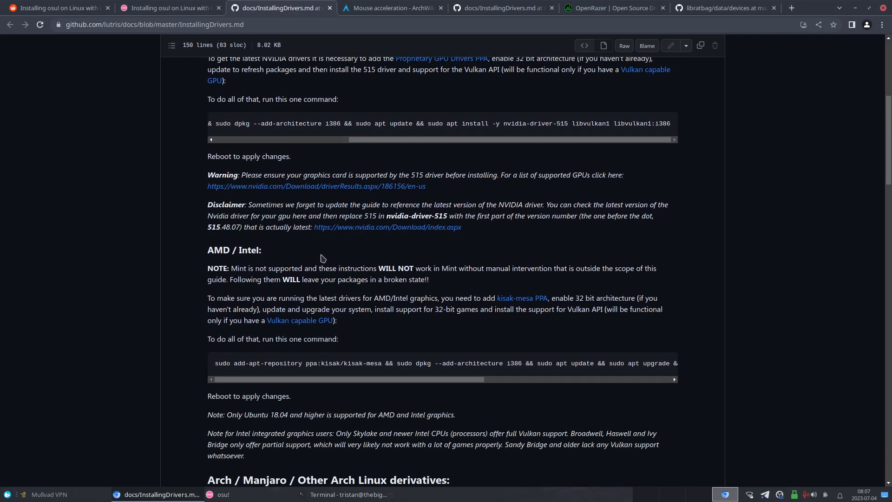
# Scroll InstallingDrivers.md past the Arch/Manjaro commands to the Fedora NVIDIA section
pyautogui.scroll(-3)
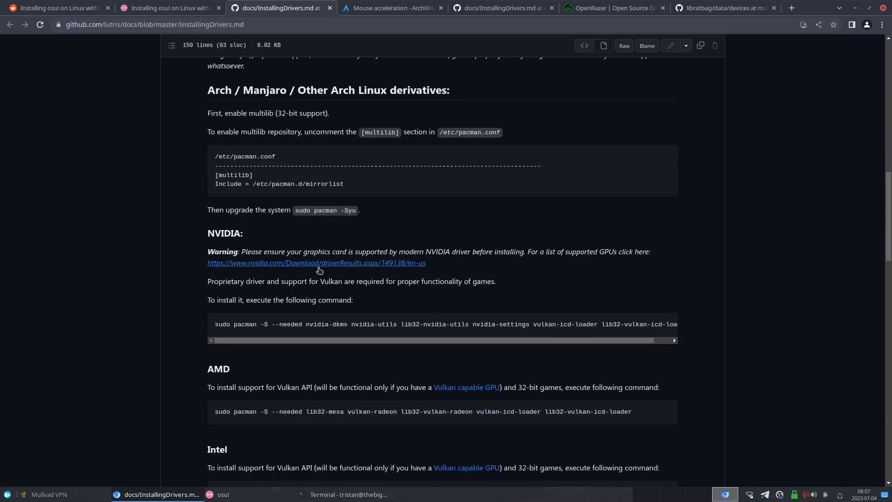
pyautogui.scroll(-3)
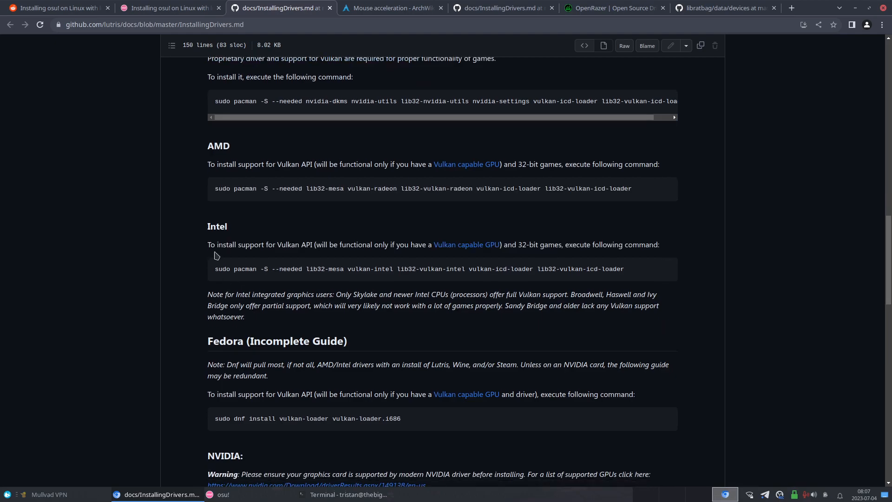
pyautogui.scroll(-3)
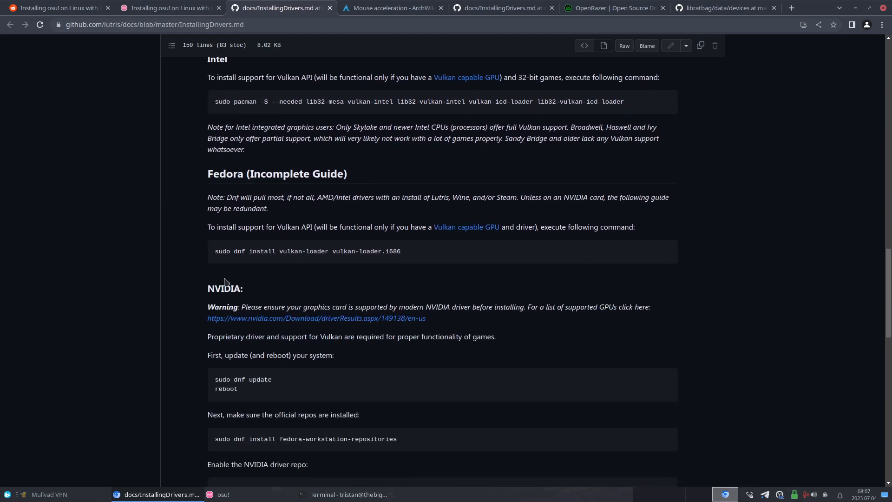
# Return to the osu! guide tab and expand Installing Pipewire and its Arch Linux commands
pyautogui.click(168, 8)
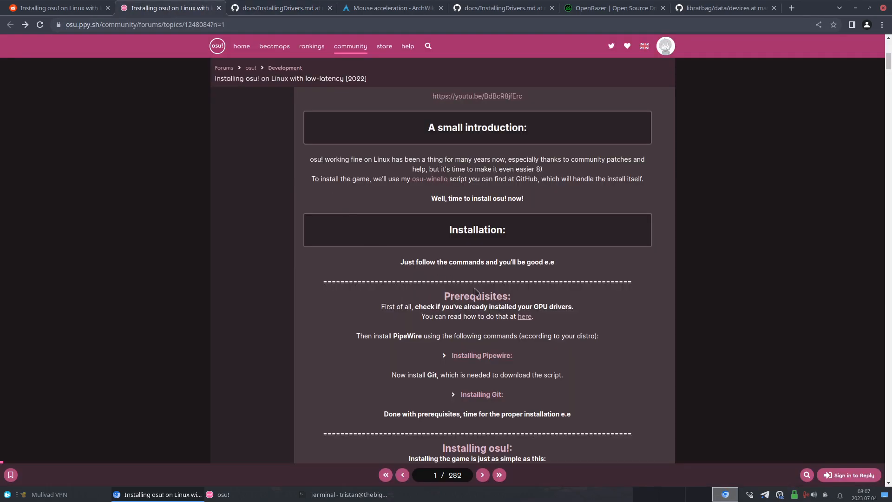
pyautogui.moveTo(473, 332)
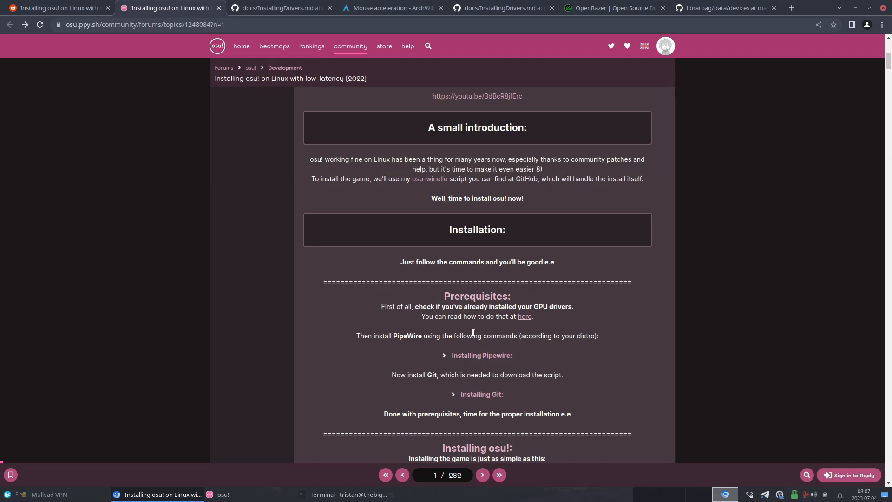
pyautogui.moveTo(492, 356)
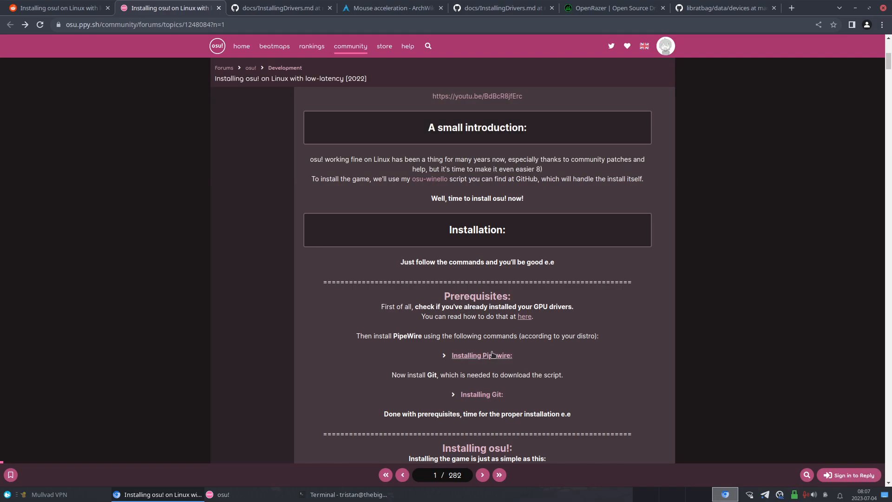
pyautogui.click(482, 355)
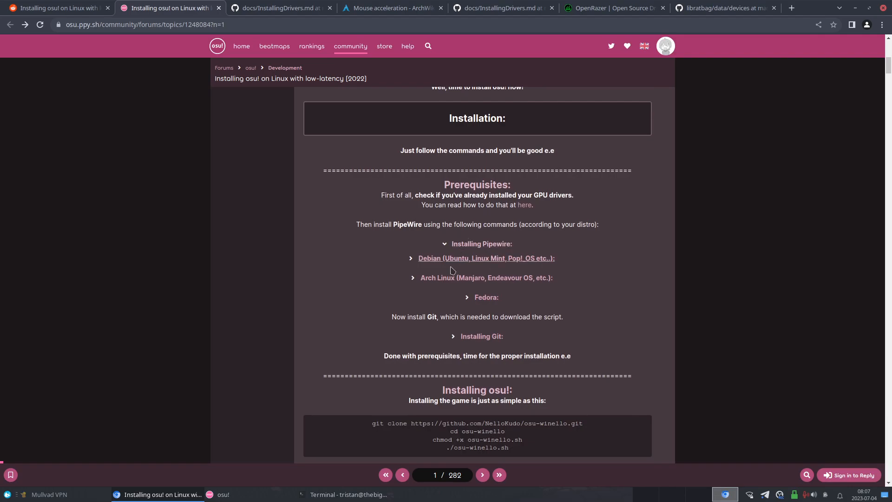
pyautogui.moveTo(475, 263)
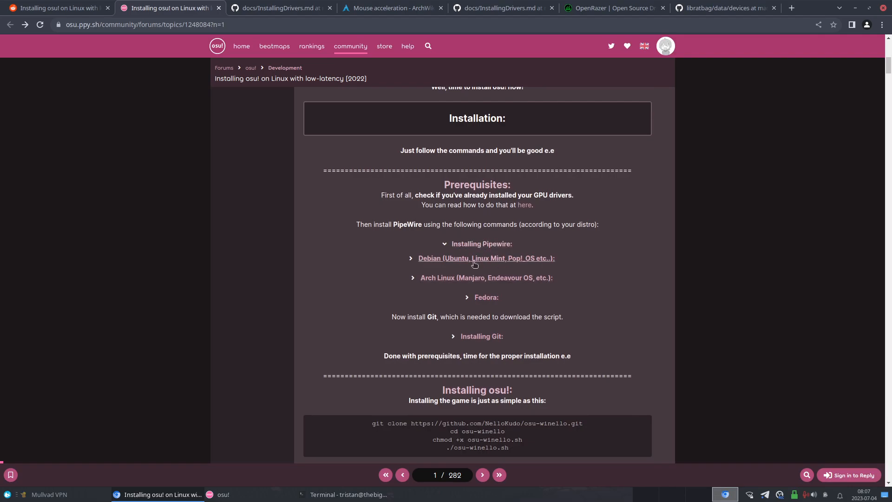
pyautogui.moveTo(474, 257)
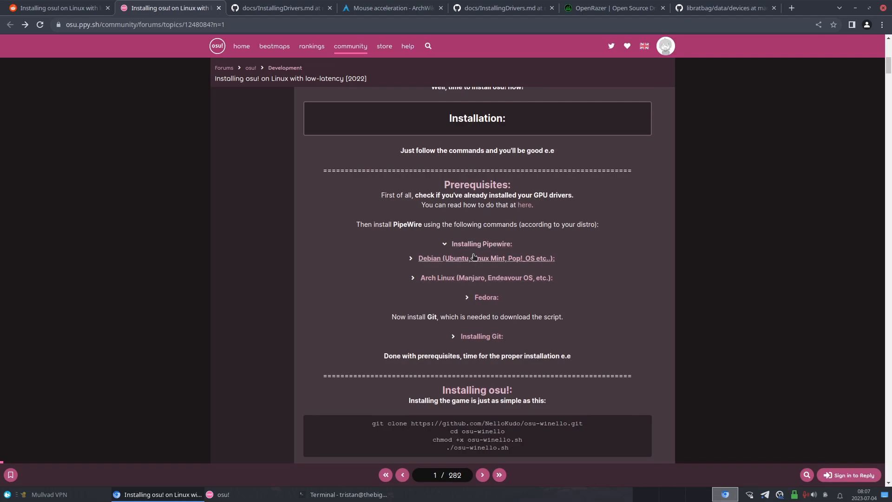
pyautogui.click(486, 278)
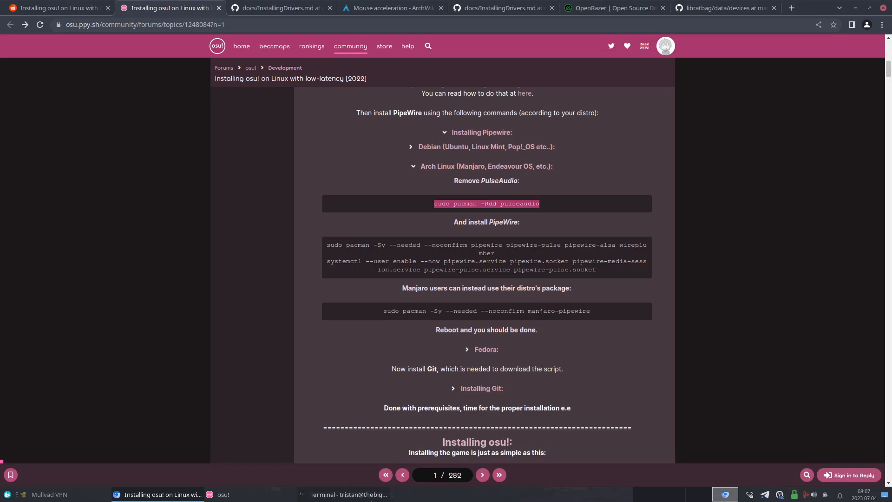
pyautogui.click(348, 494)
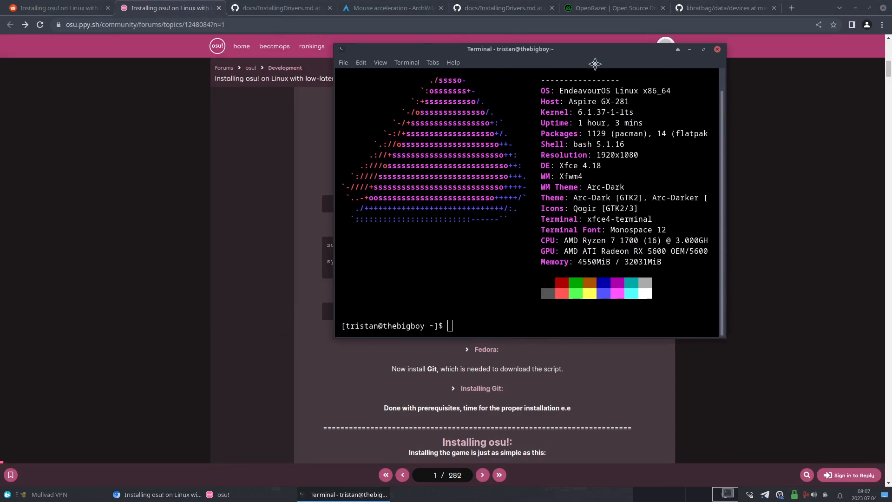
pyautogui.write('cl')
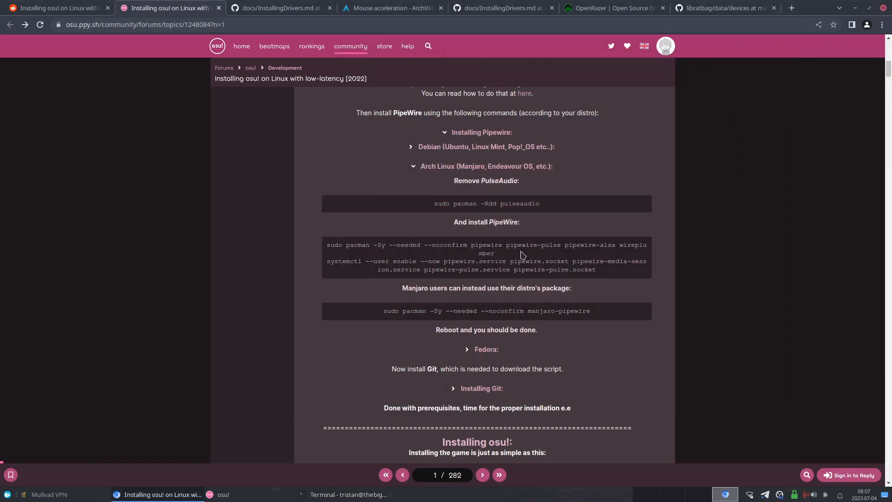
# Collapse Installing Pipewire and expand Installing Git with its Debian and Fedora commands
pyautogui.rightClick(486, 245)
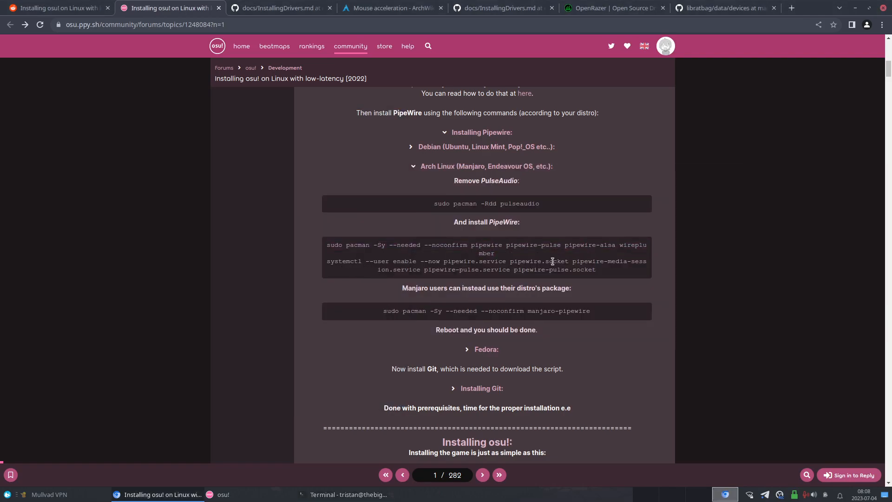
pyautogui.moveTo(556, 259)
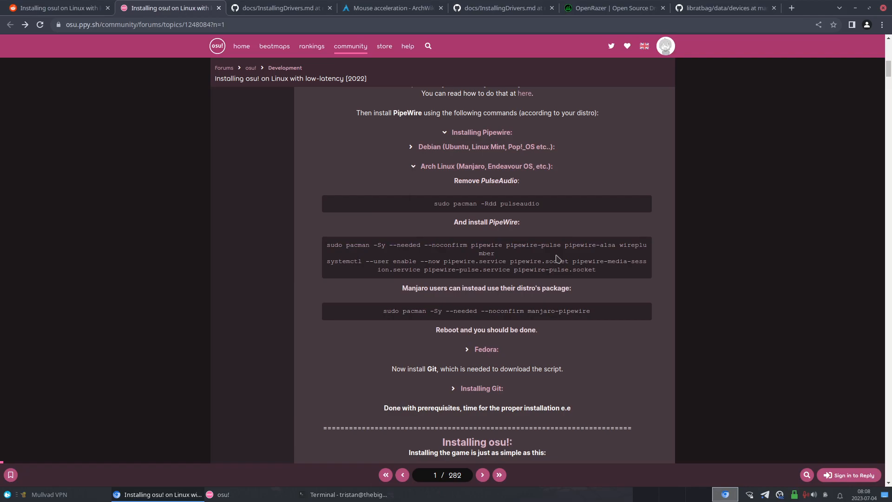
pyautogui.moveTo(523, 308)
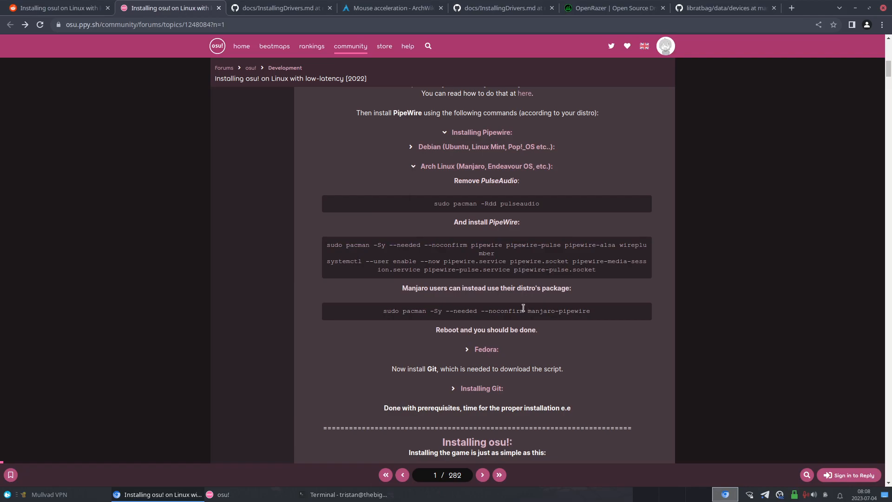
pyautogui.moveTo(492, 340)
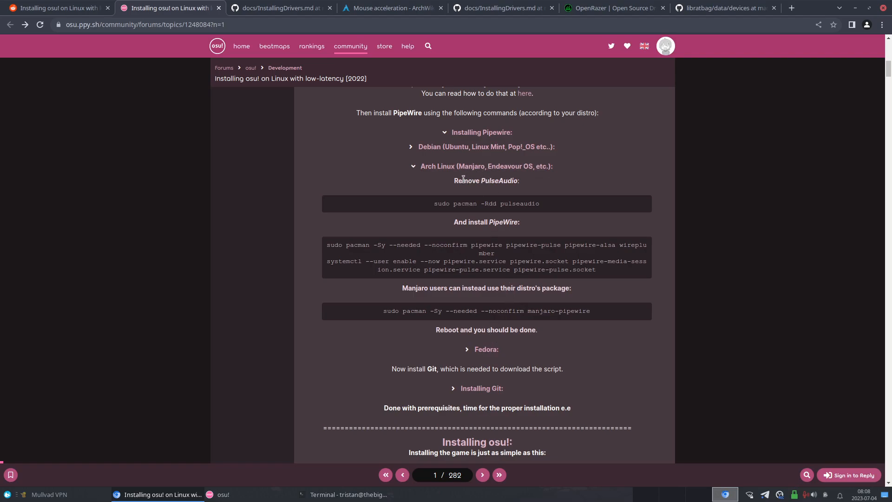
pyautogui.moveTo(419, 152)
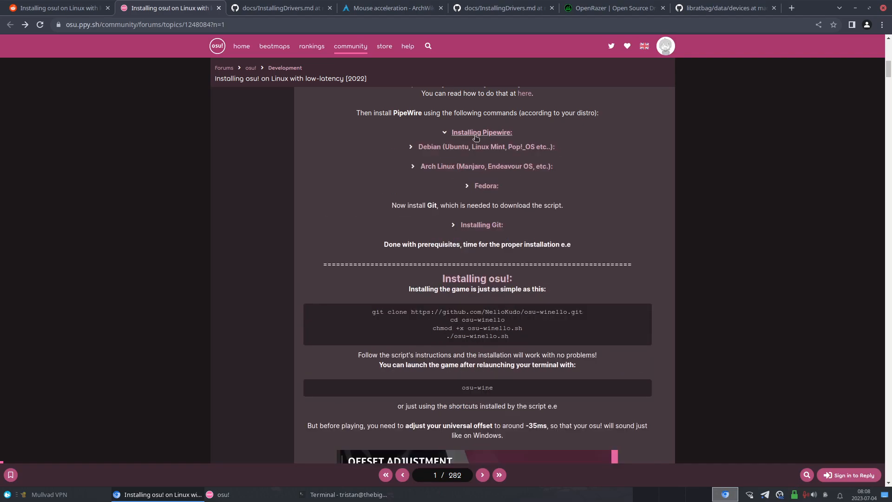
pyautogui.moveTo(411, 155)
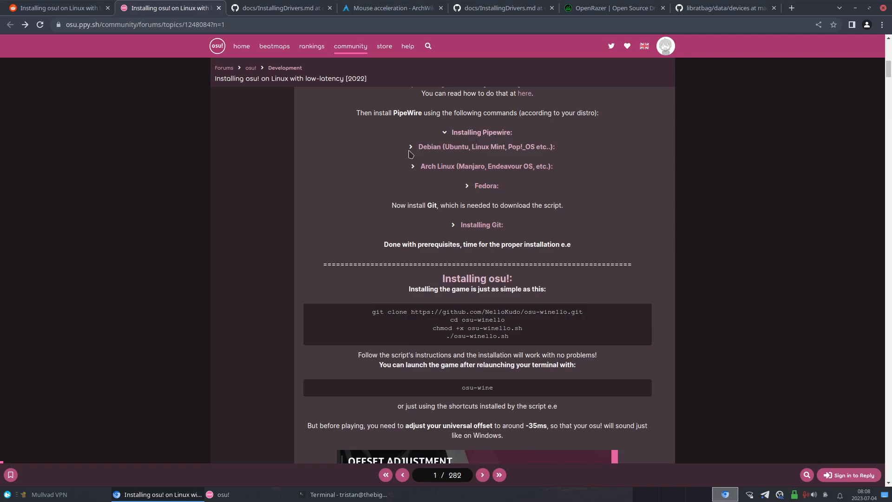
pyautogui.click(481, 133)
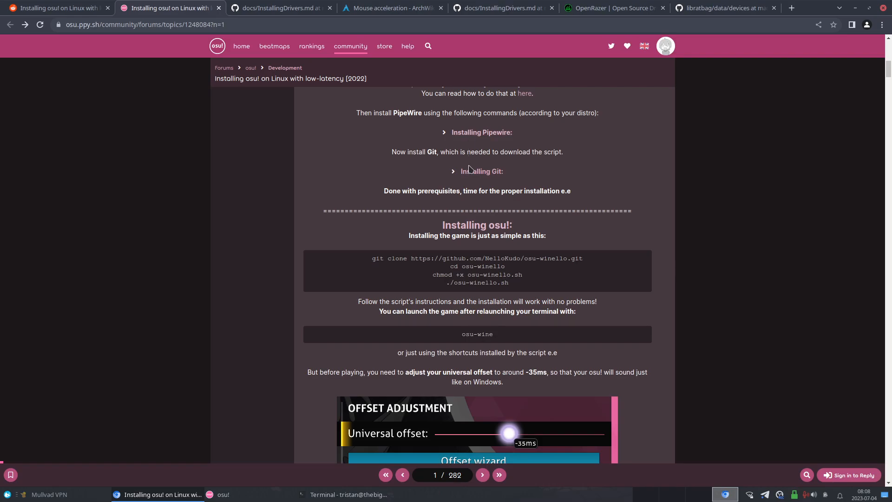
pyautogui.moveTo(487, 176)
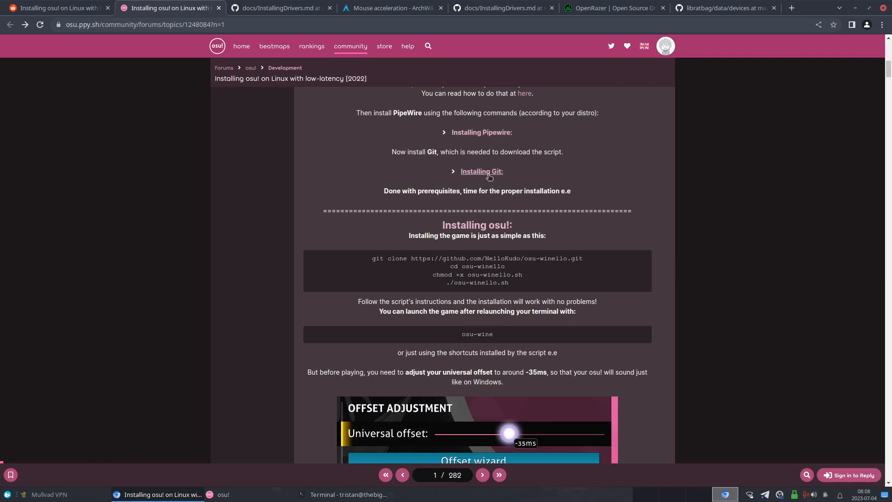
pyautogui.click(481, 171)
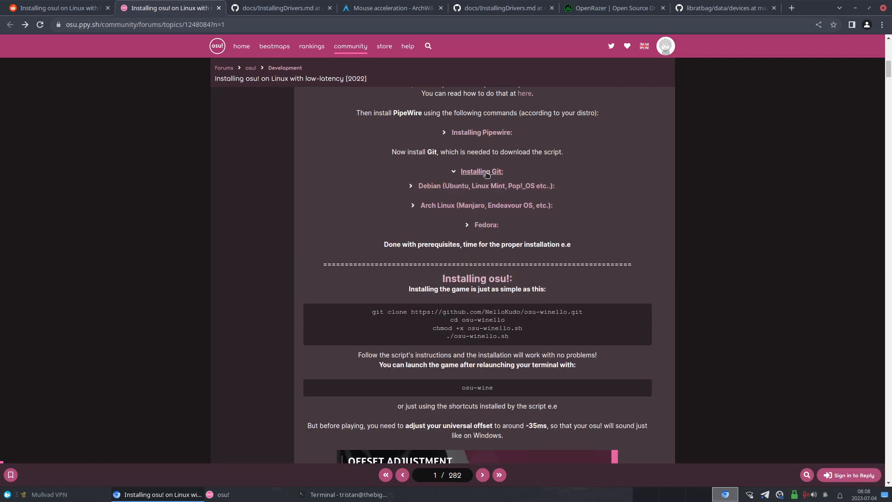
pyautogui.click(486, 185)
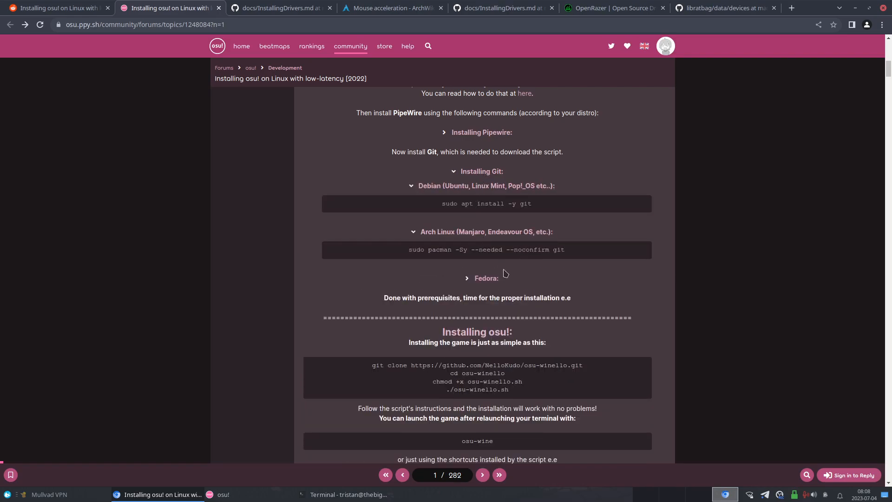
pyautogui.click(486, 278)
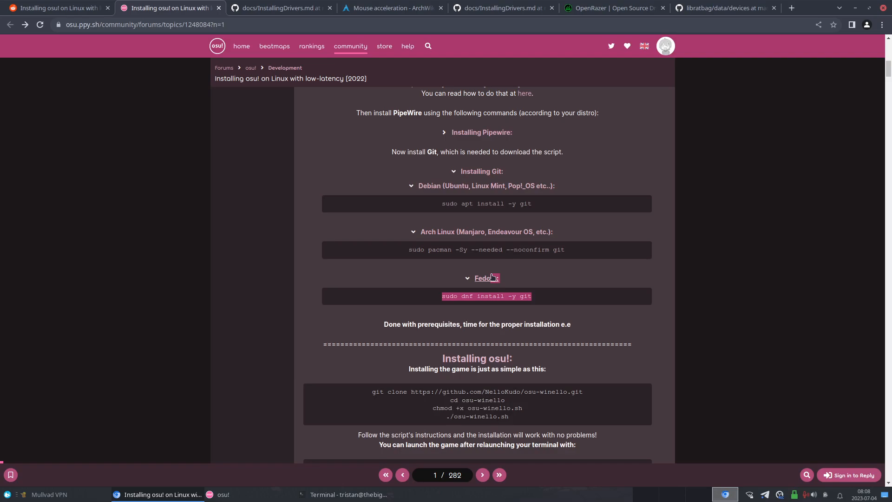
pyautogui.moveTo(509, 213)
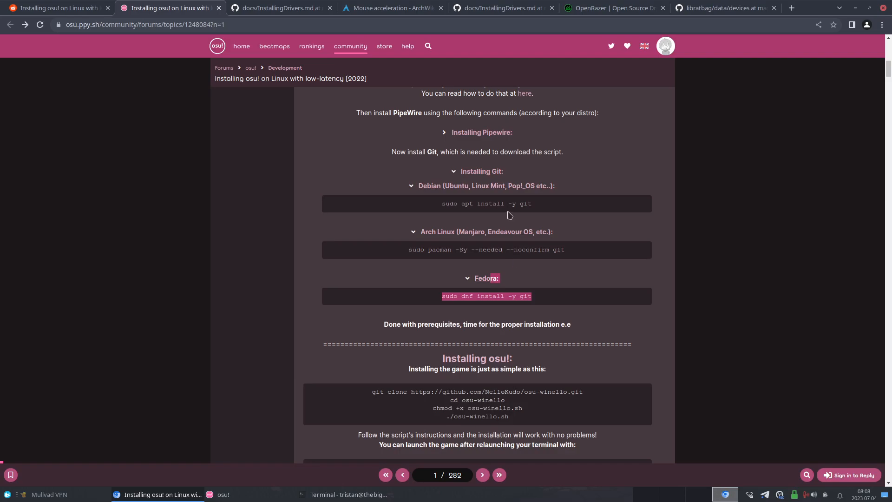
pyautogui.moveTo(462, 290)
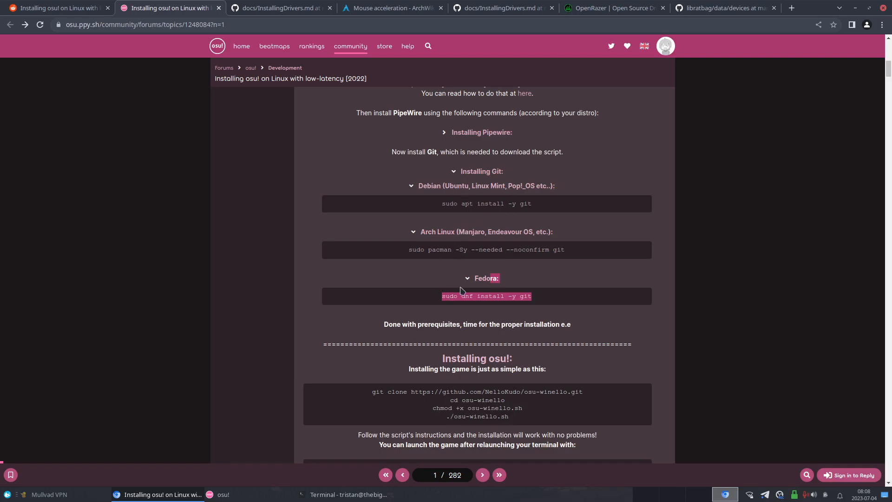
pyautogui.moveTo(481, 278)
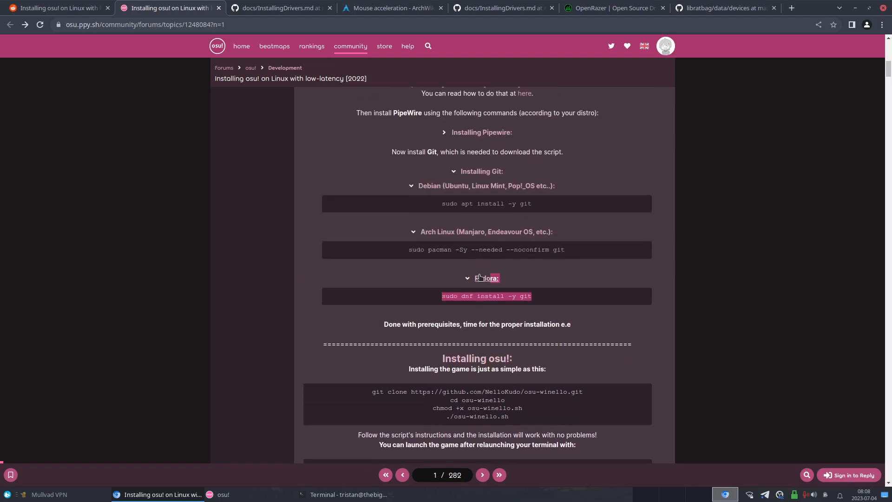
pyautogui.scroll(3)
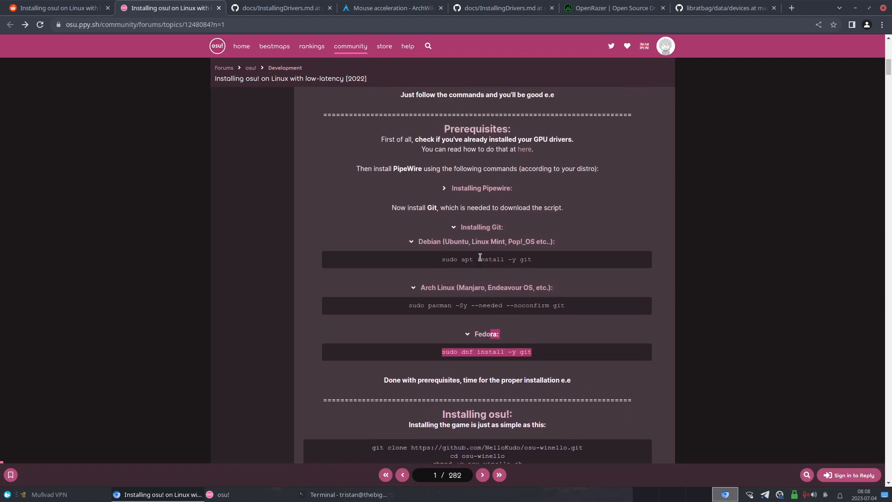
pyautogui.scroll(-3)
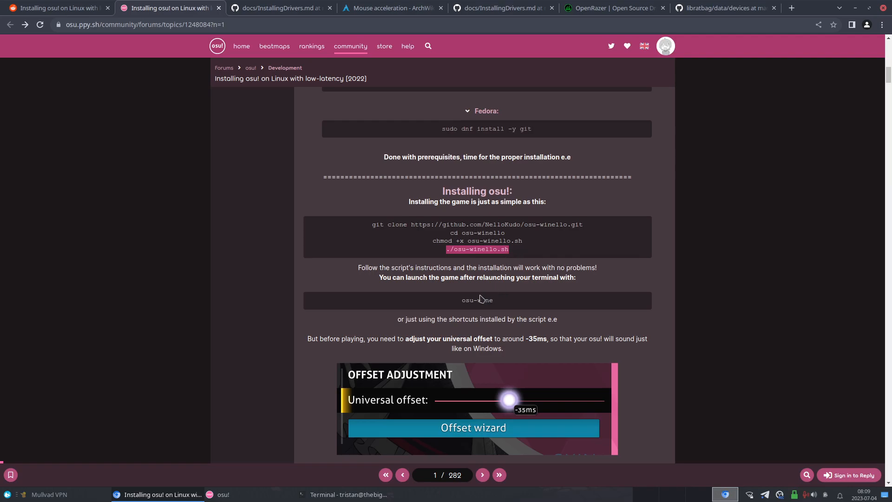
# Search for 'osu' in the Whisker menu
pyautogui.click(344, 495)
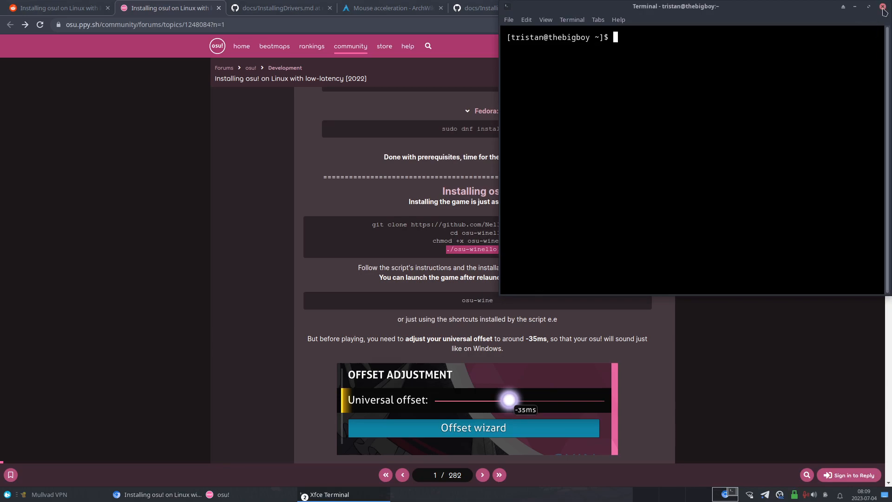
pyautogui.write('osu0')
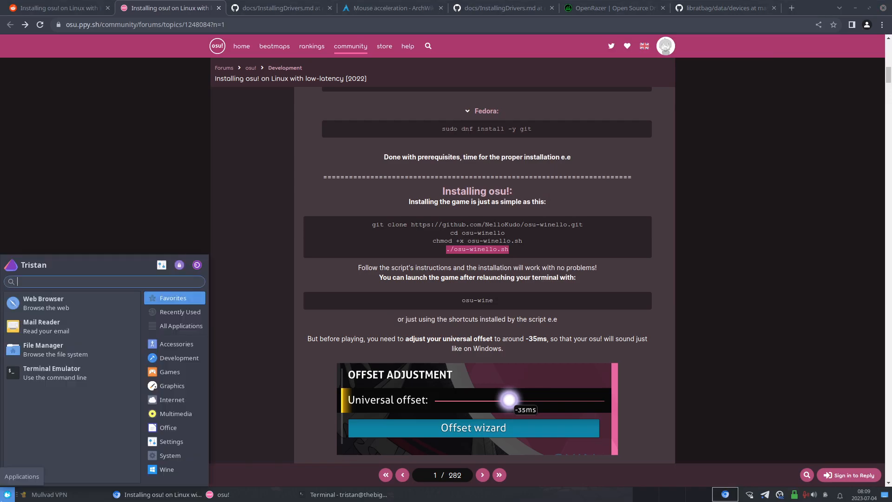
pyautogui.write('osu')
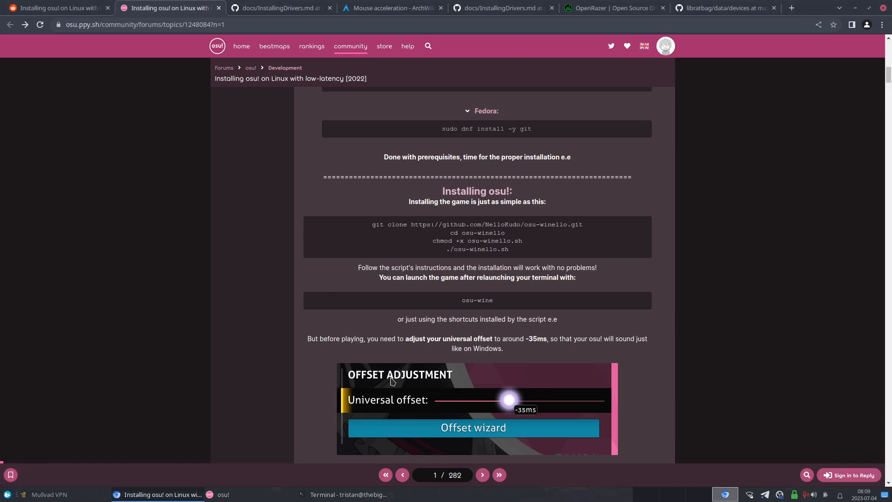
# Scroll the guide to the Offset Adjustment section and bring up the osu! window
pyautogui.scroll(-3)
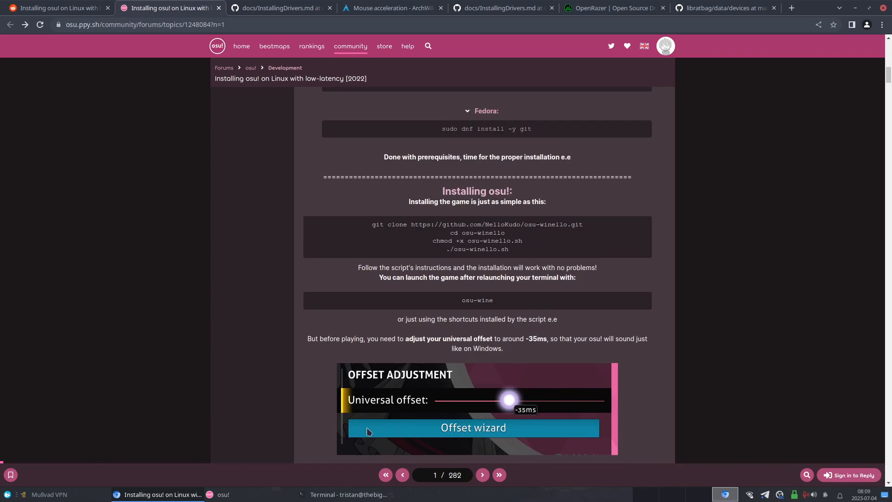
pyautogui.scroll(-3)
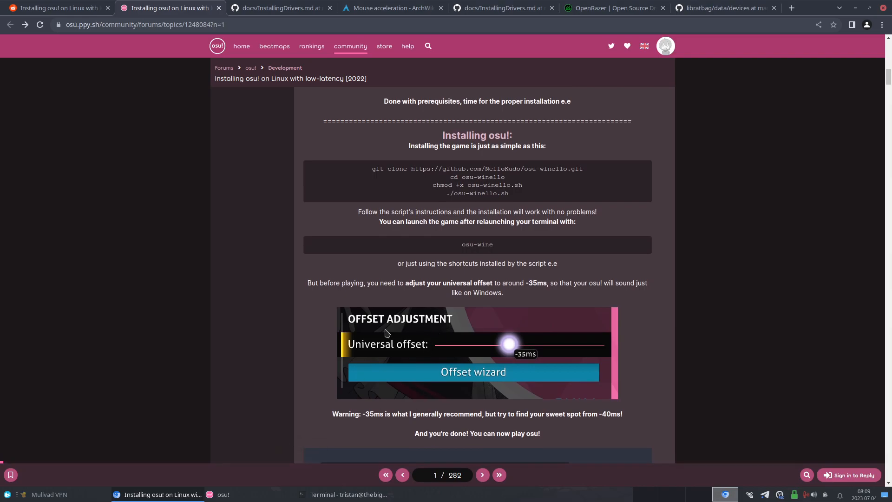
pyautogui.click(223, 494)
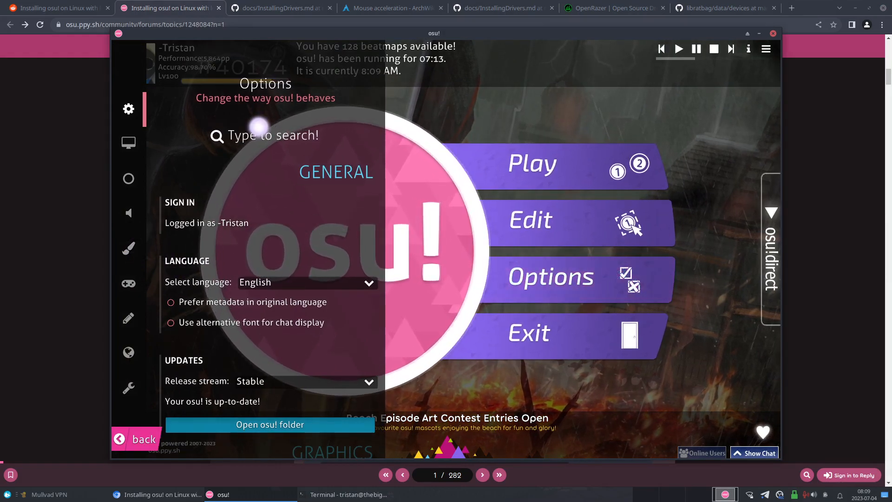
# Search osu! Options for 'univer' and drag the Universal offset slider to -35ms
pyautogui.write('univer')
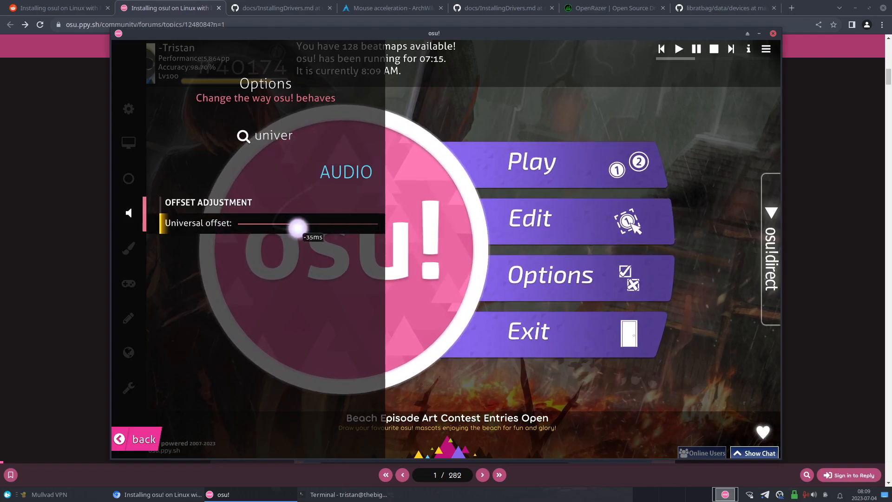
pyautogui.moveTo(299, 223); pyautogui.dragTo(298, 223)
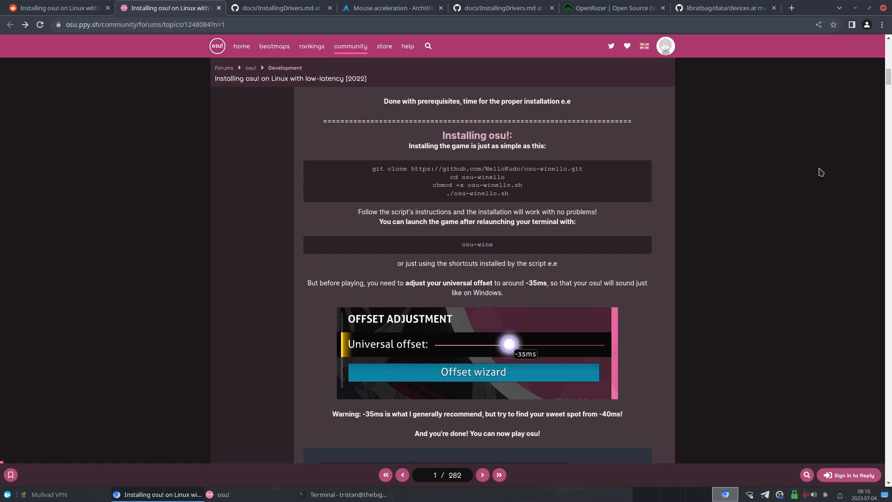
pyautogui.click(222, 494)
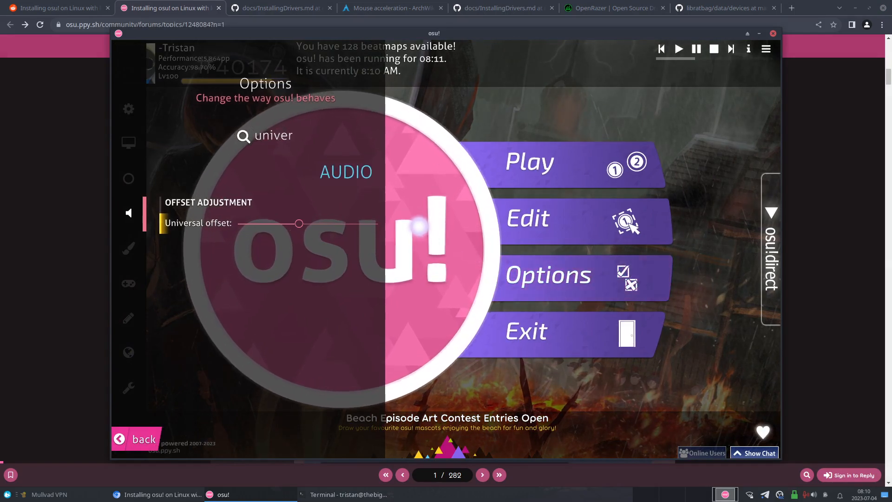
# Replace the Options search with 'raw' to show the Raw input mouse settings
pyautogui.click(129, 108)
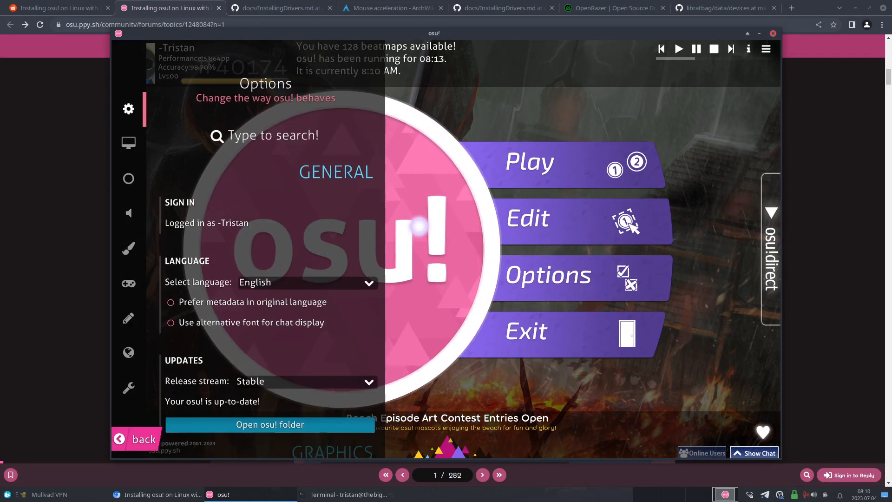
pyautogui.write('raw')
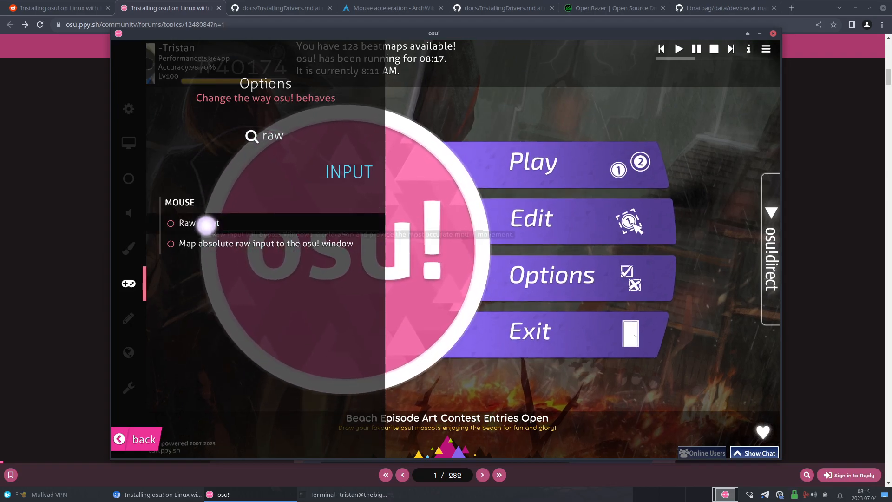
pyautogui.moveTo(205, 237)
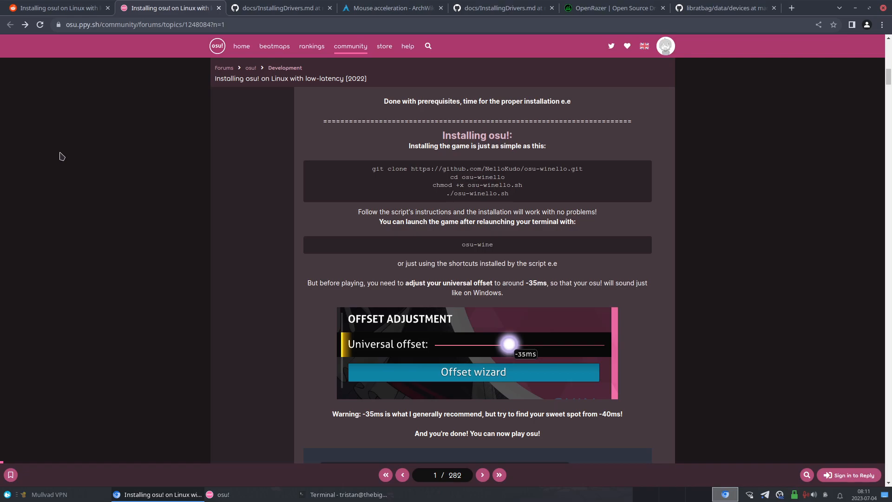
pyautogui.moveTo(498, 246)
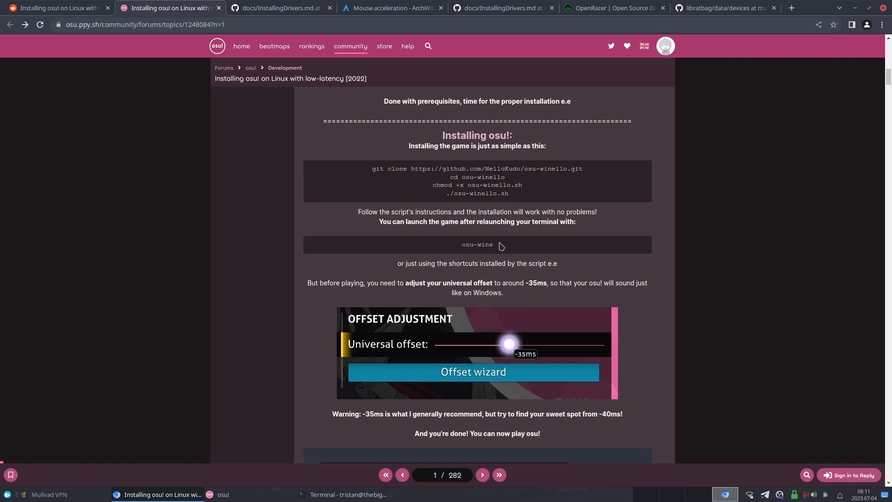
pyautogui.moveTo(375, 209)
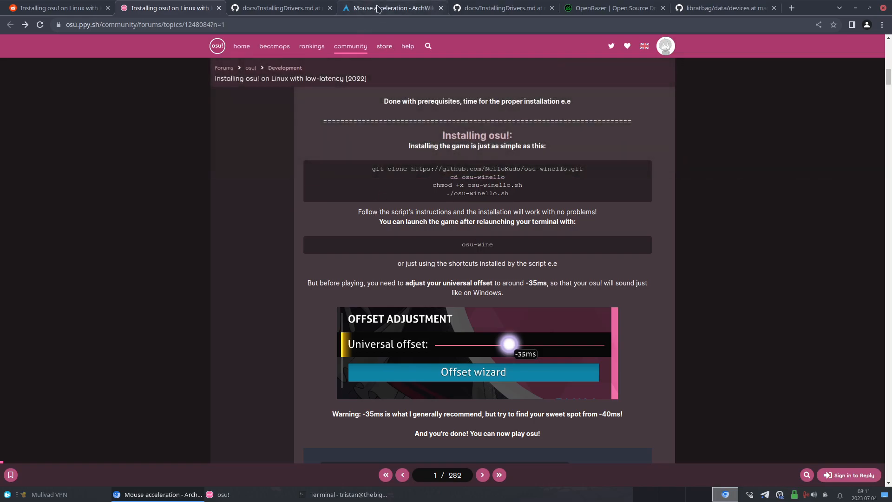
# Switch to the ArchWiki Mouse acceleration tab and scroll to the libinput flat profile section
pyautogui.click(391, 8)
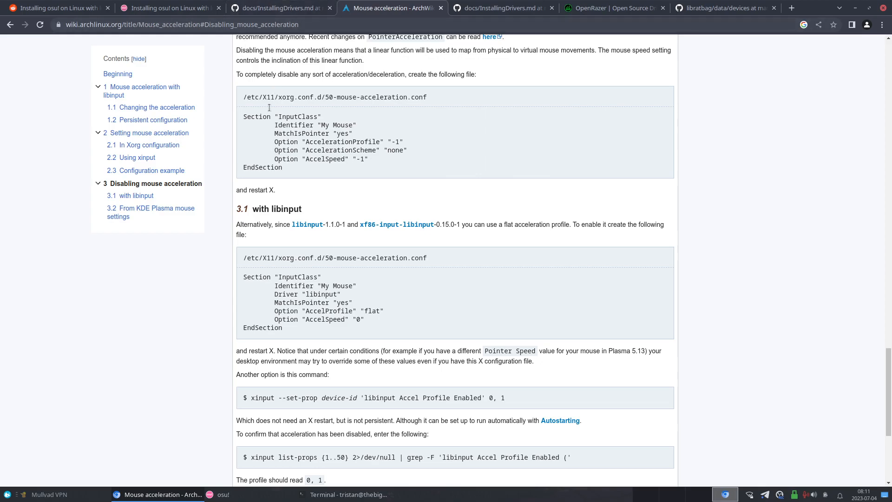
pyautogui.moveTo(304, 244)
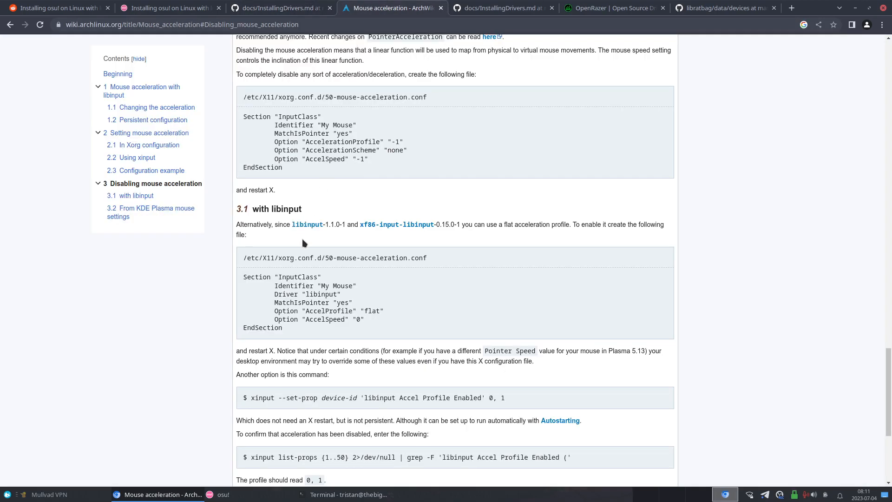
pyautogui.scroll(-3)
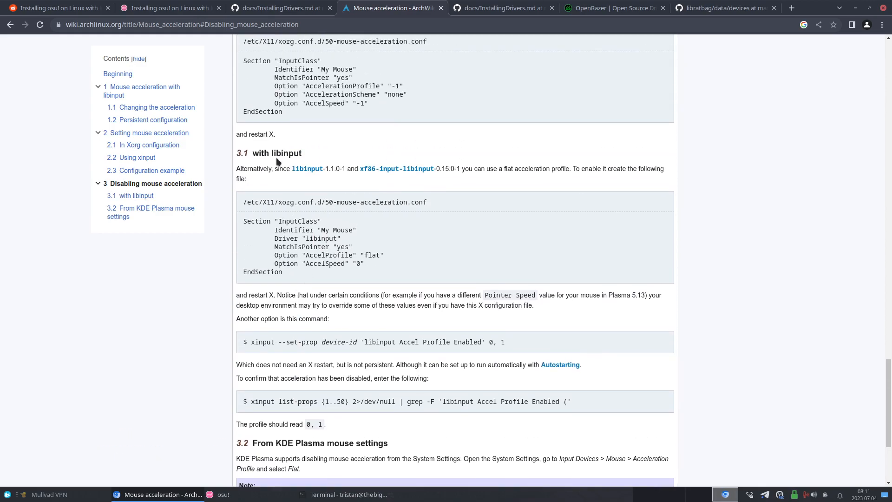
pyautogui.moveTo(289, 279)
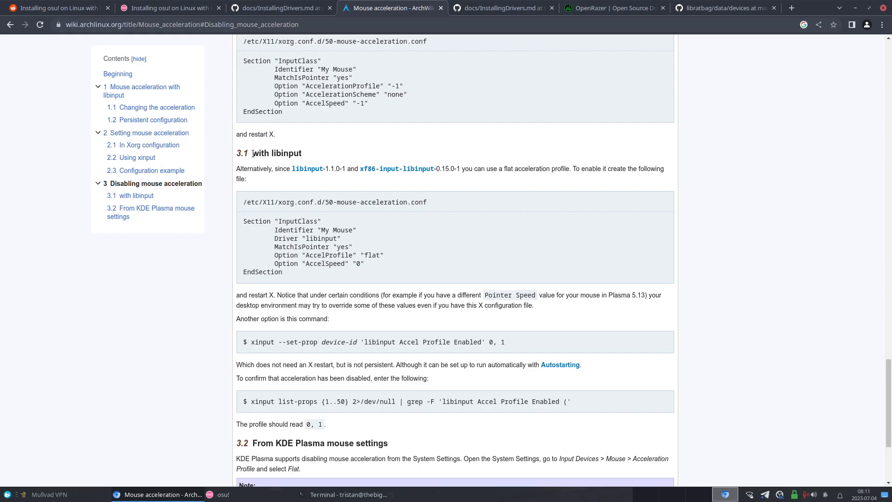
pyautogui.moveTo(439, 206)
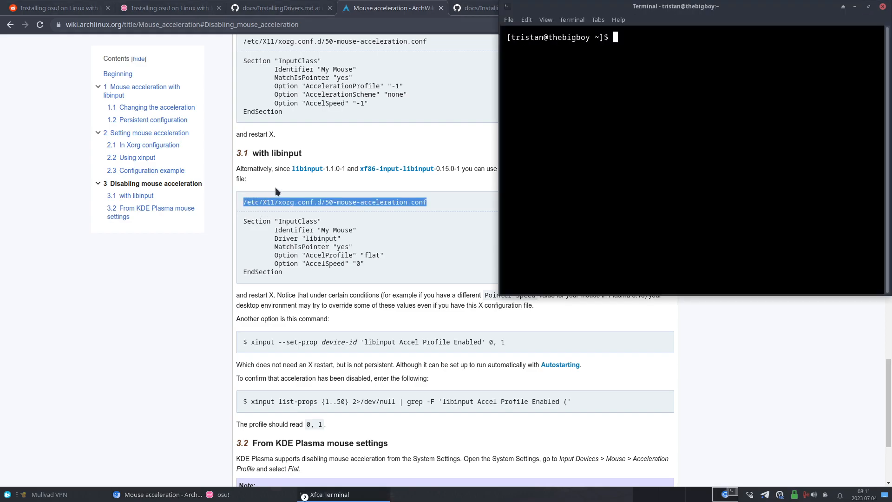
# Open /etc/X11/xorg.conf.d/50-mouse-acceleration.conf in nano with sudo and paste the libinput InputClass block
pyautogui.write('sudo n')
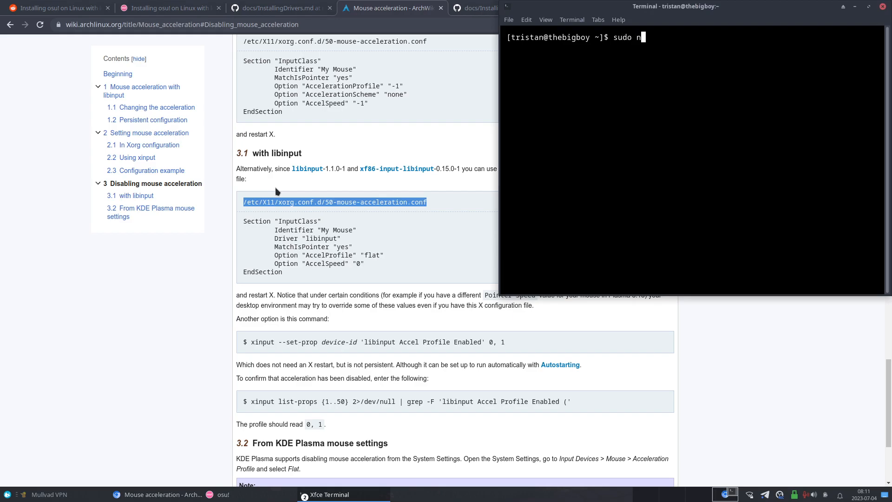
pyautogui.write('ano /etc/X11/xorg.conf.d/50-mouse-acceleration.conf')
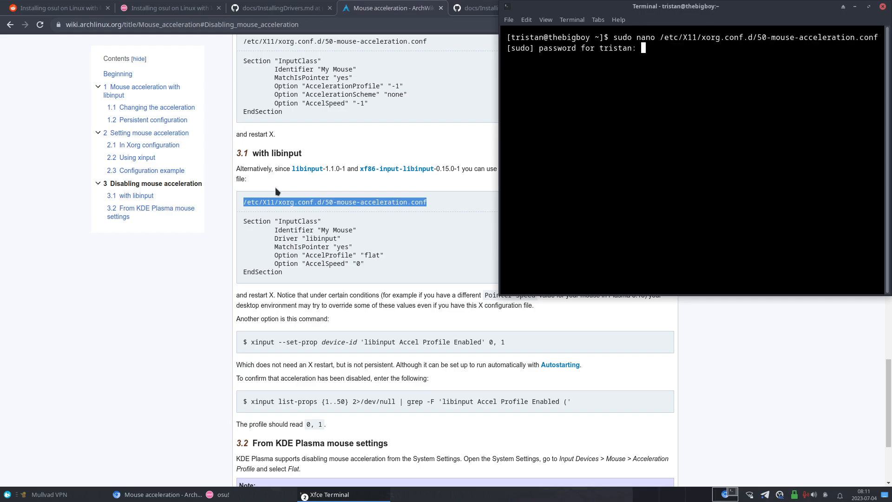
pyautogui.press('Return')
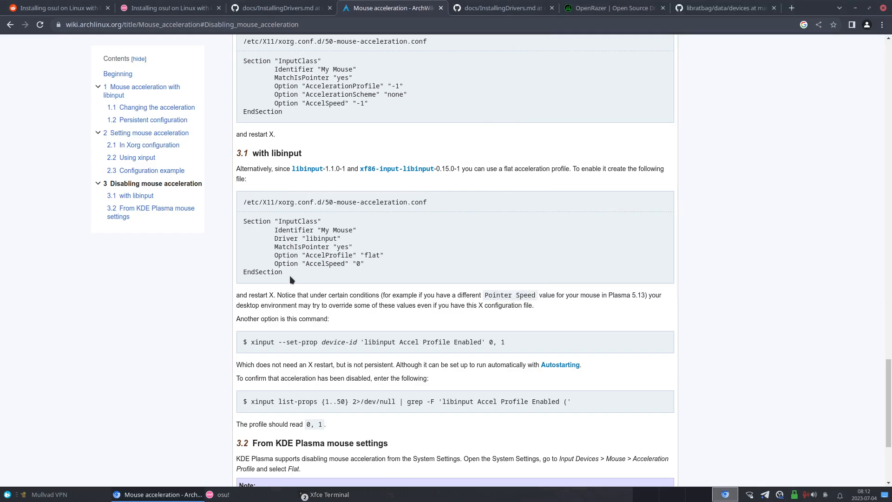
pyautogui.moveTo(243, 221); pyautogui.dragTo(283, 272)
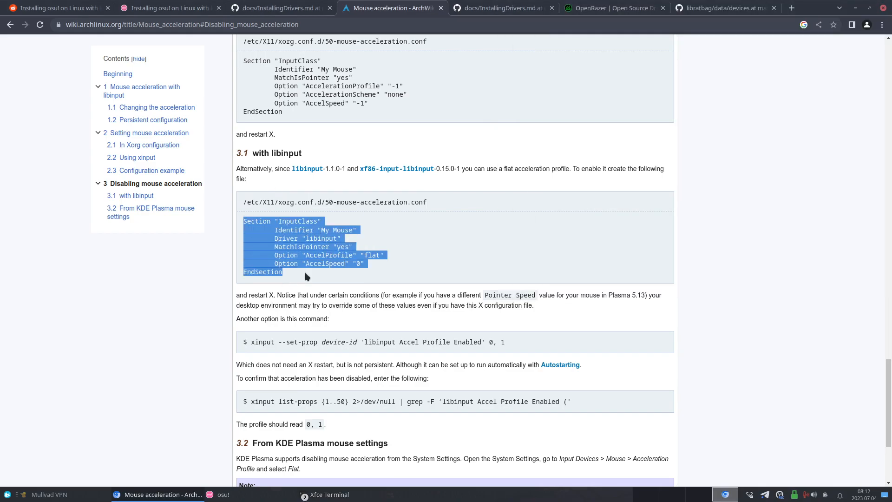
pyautogui.click(330, 494)
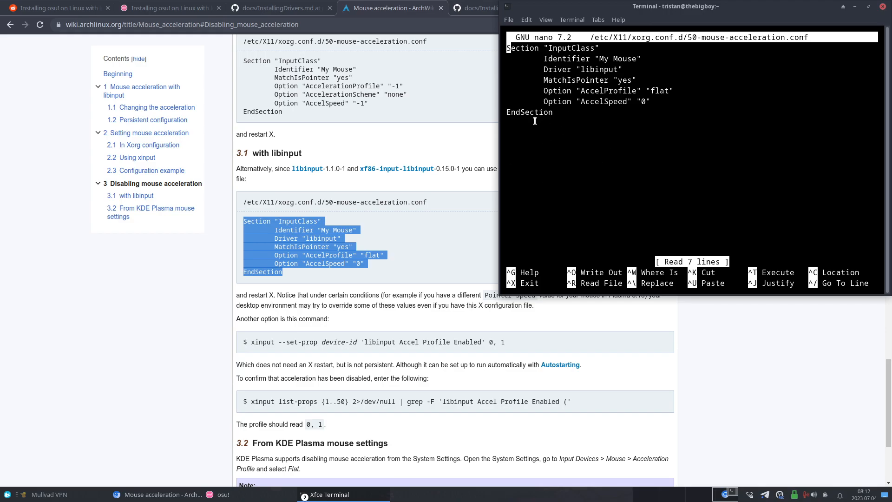
pyautogui.moveTo(532, 125)
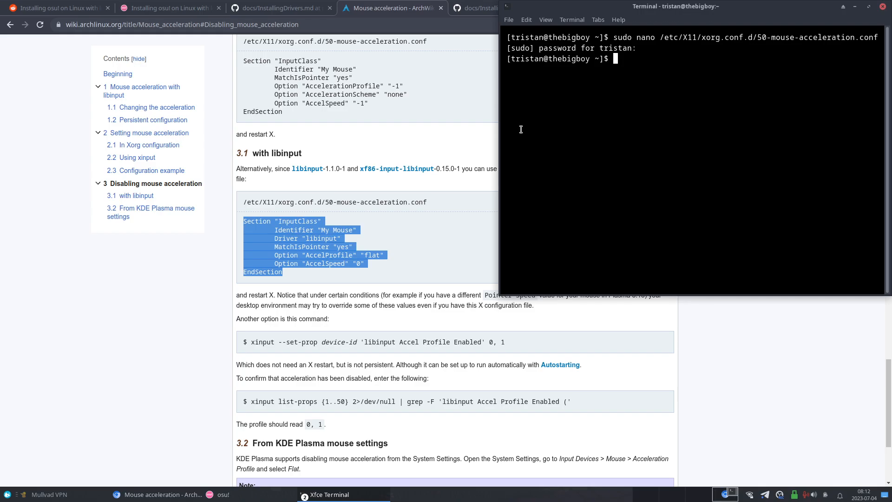
pyautogui.moveTo(437, 288)
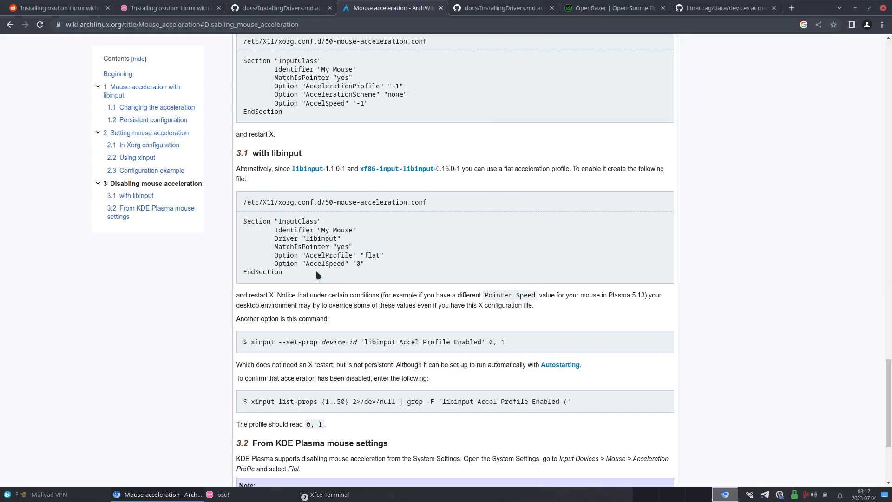
pyautogui.moveTo(363, 169)
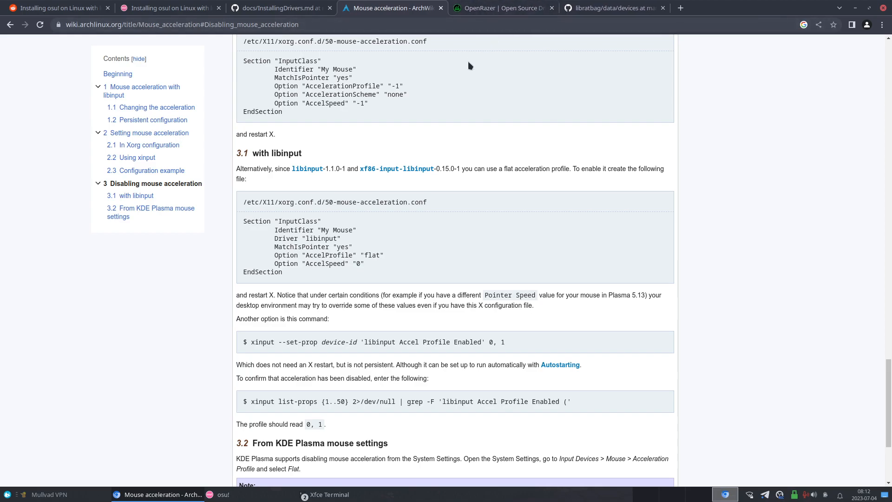
pyautogui.moveTo(511, 46)
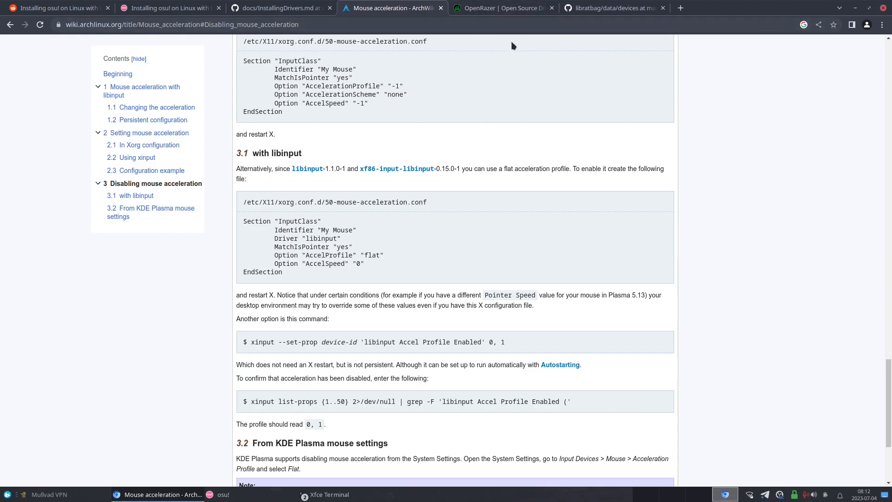
# Browse OpenRazer's supported devices list on its GitHub project page
pyautogui.click(503, 8)
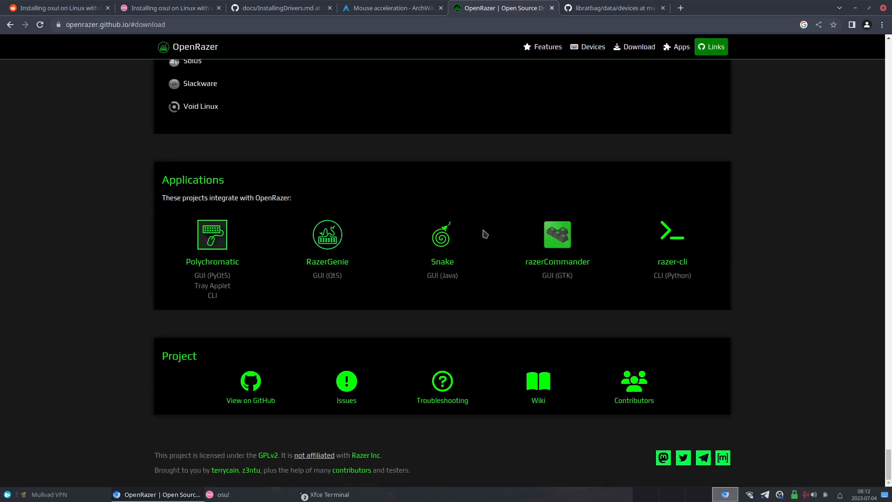
pyautogui.scroll(3)
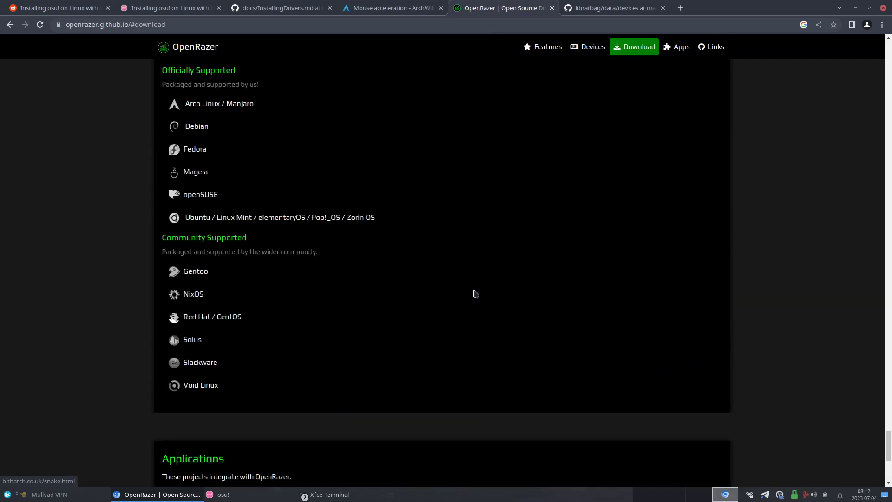
pyautogui.click(588, 46)
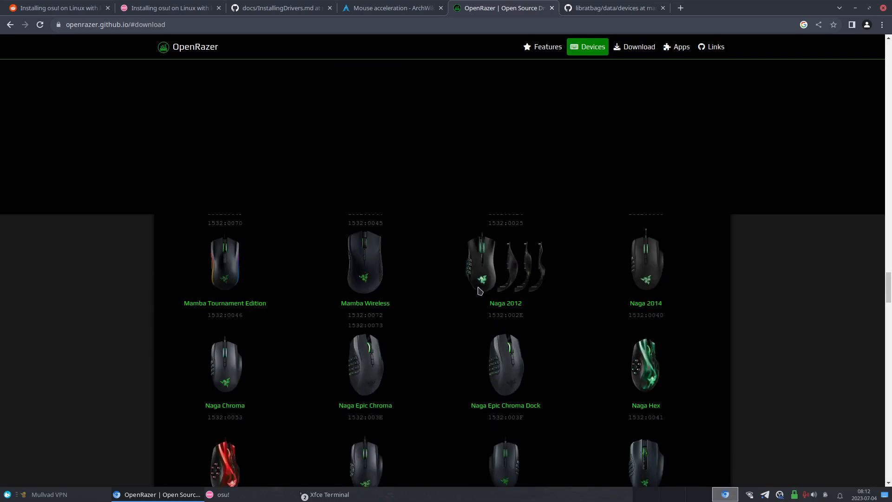
pyautogui.scroll(-3)
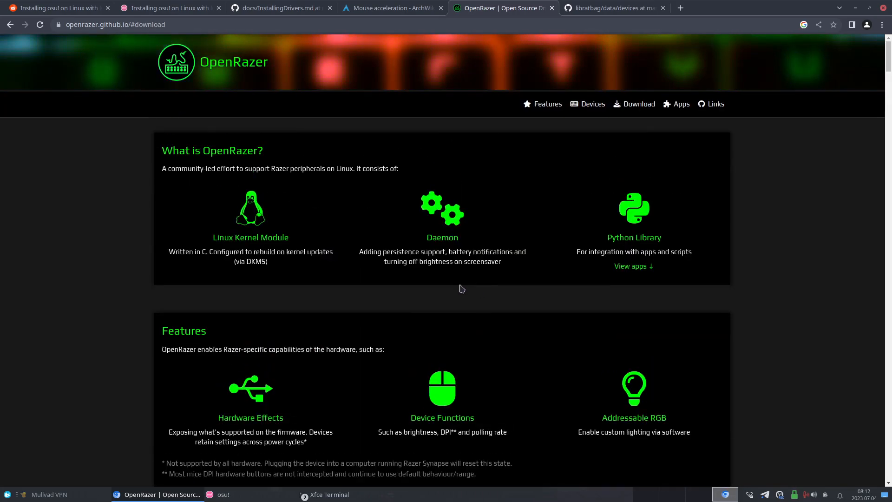
pyautogui.scroll(-3)
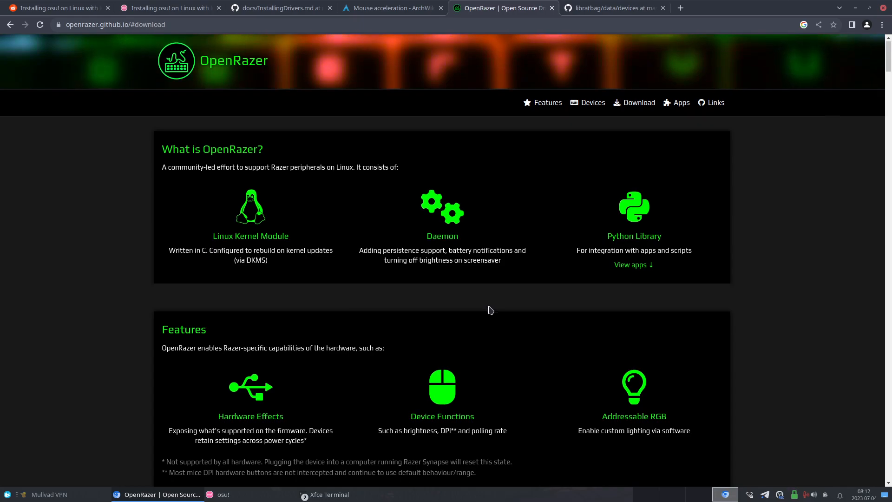
pyautogui.click(587, 102)
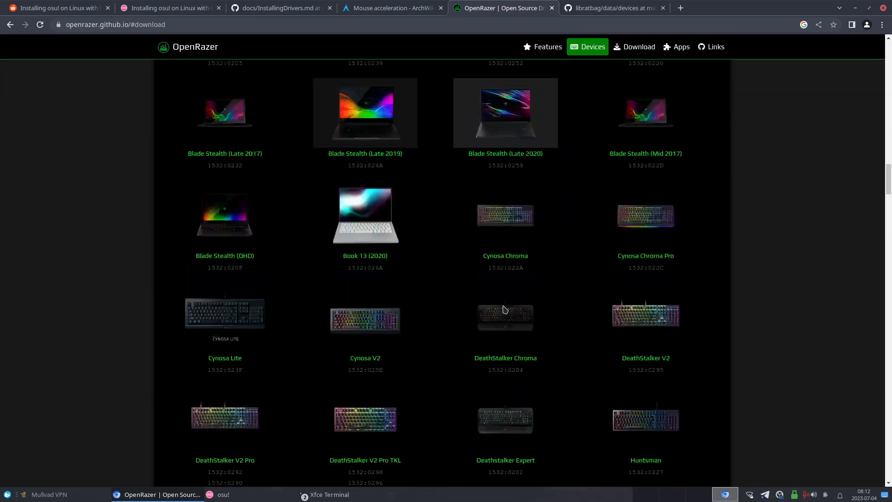
pyautogui.scroll(3)
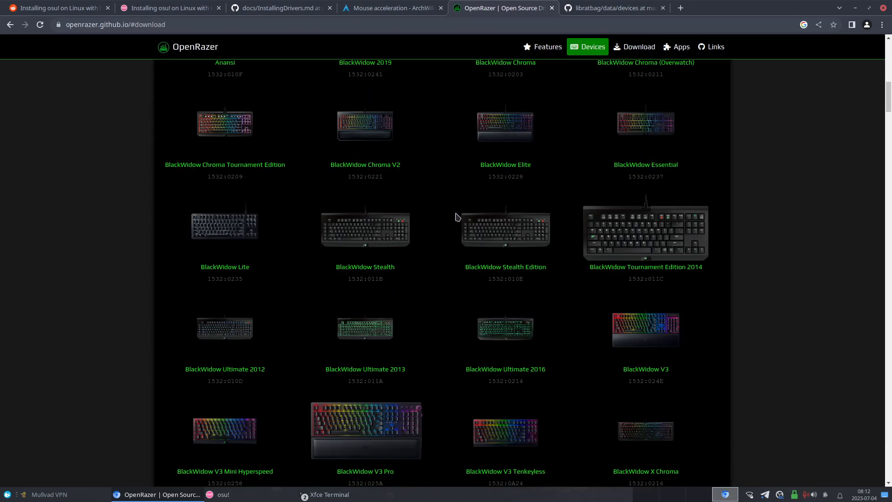
pyautogui.scroll(-3)
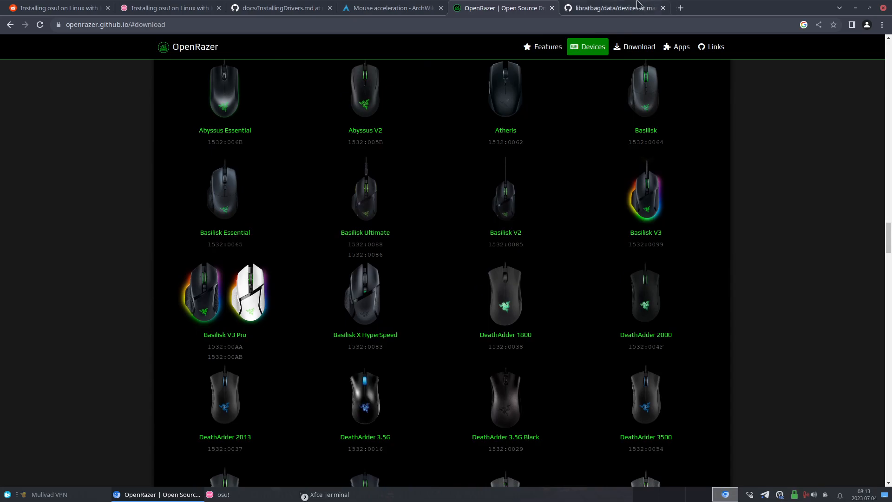
pyautogui.moveTo(601, 8)
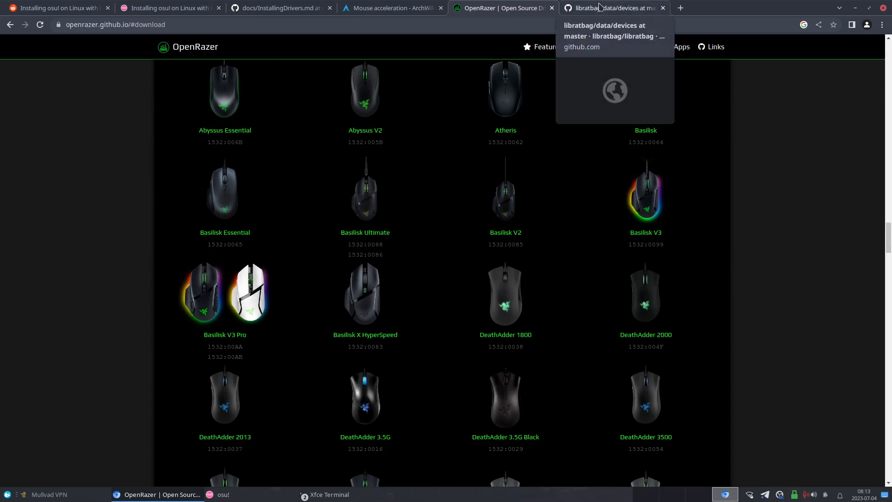
# Follow the Piper README's libratbag device files link and scroll the device list
pyautogui.click(606, 8)
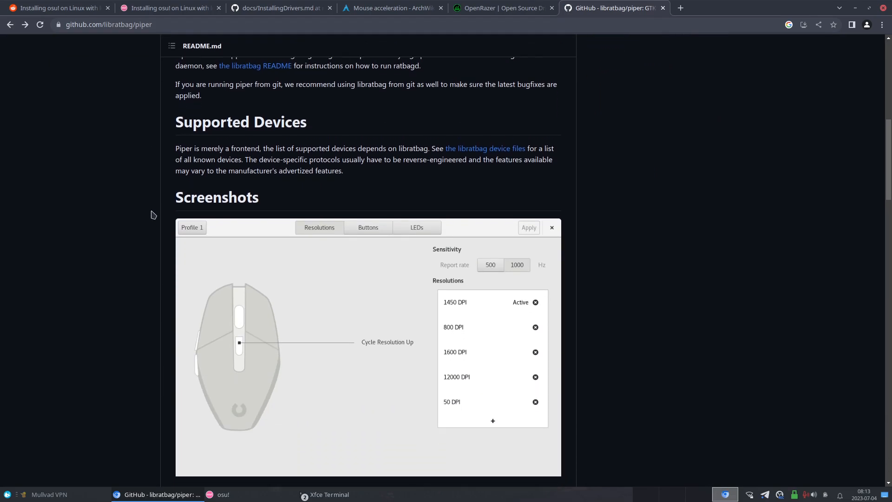
pyautogui.scroll(-3)
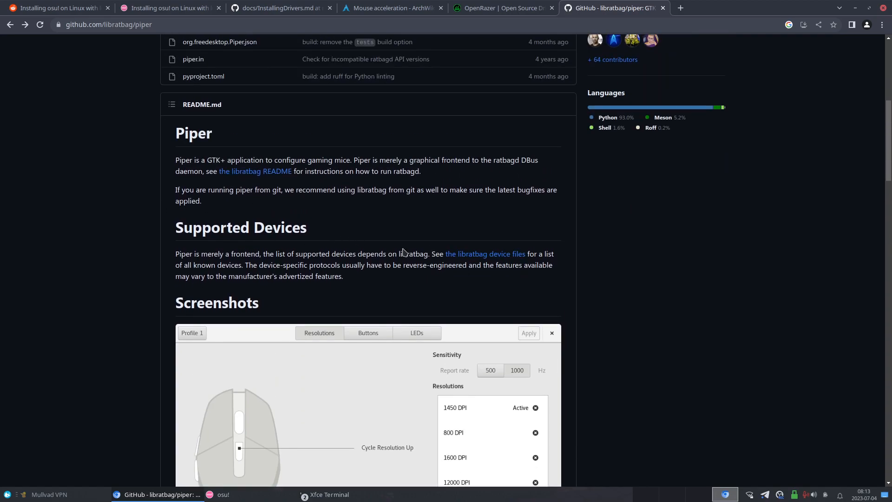
pyautogui.scroll(-3)
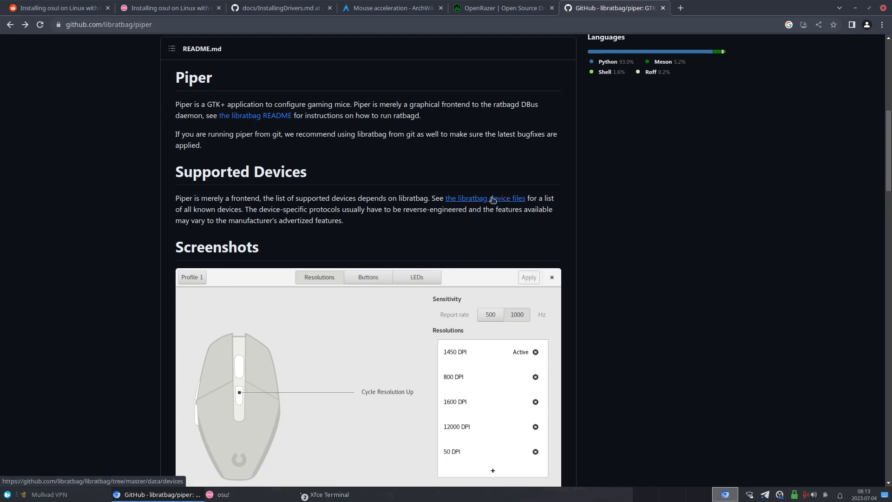
pyautogui.moveTo(472, 205)
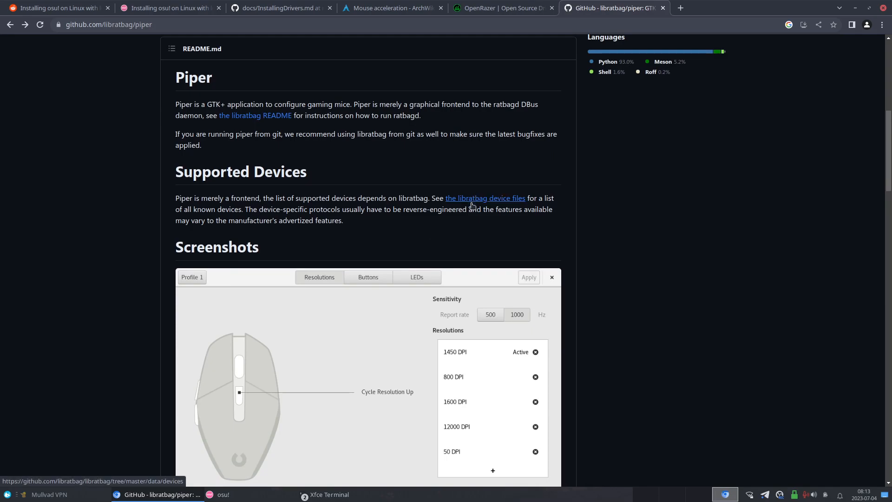
pyautogui.click(486, 198)
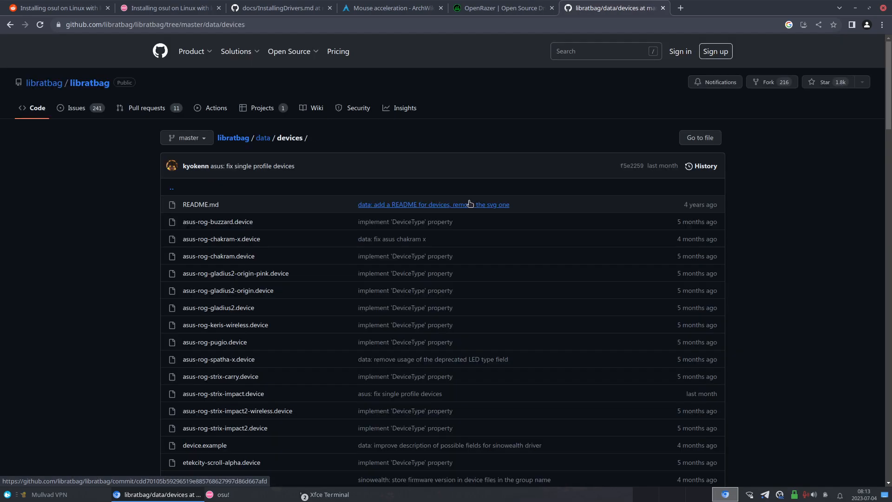
pyautogui.scroll(-3)
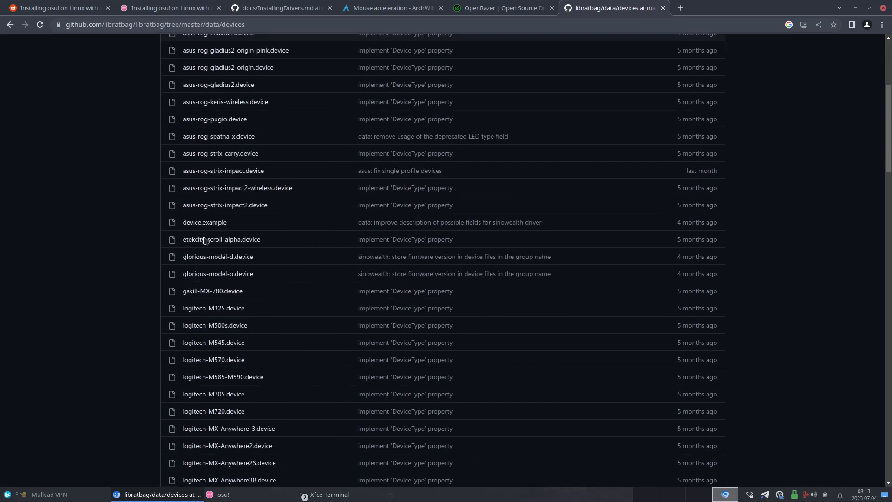
pyautogui.scroll(-3)
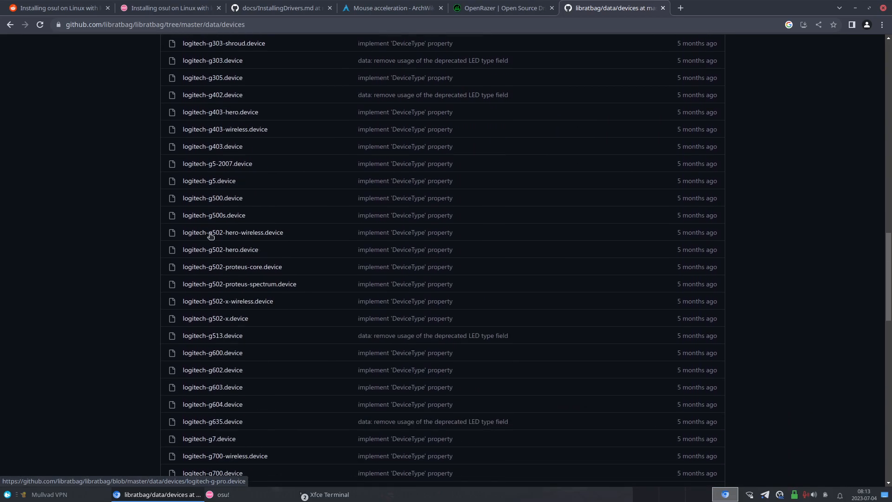
pyautogui.scroll(-3)
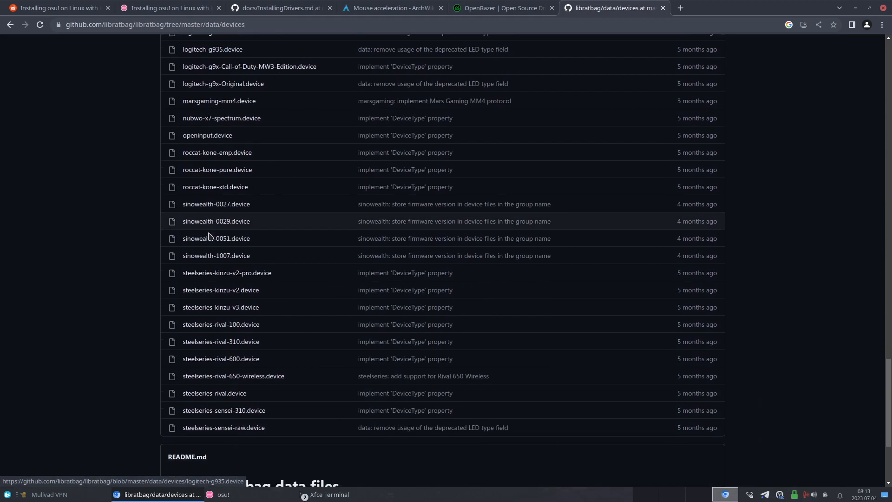
pyautogui.scroll(3)
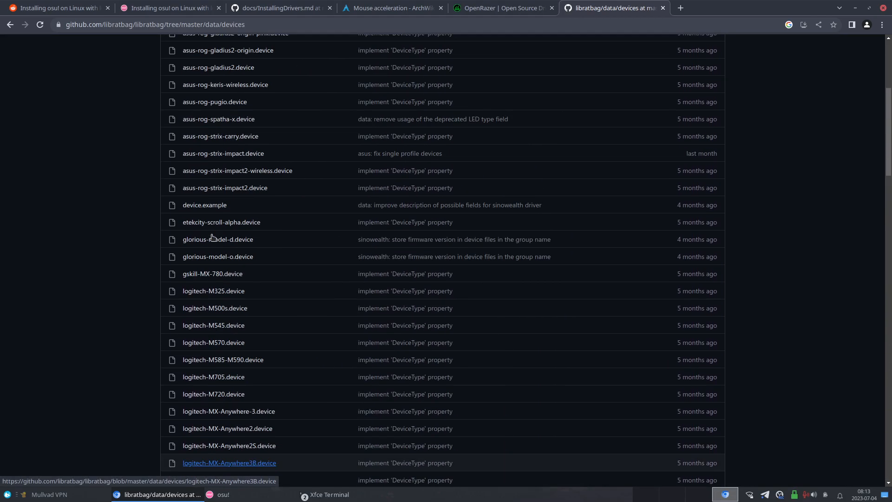
pyautogui.scroll(-3)
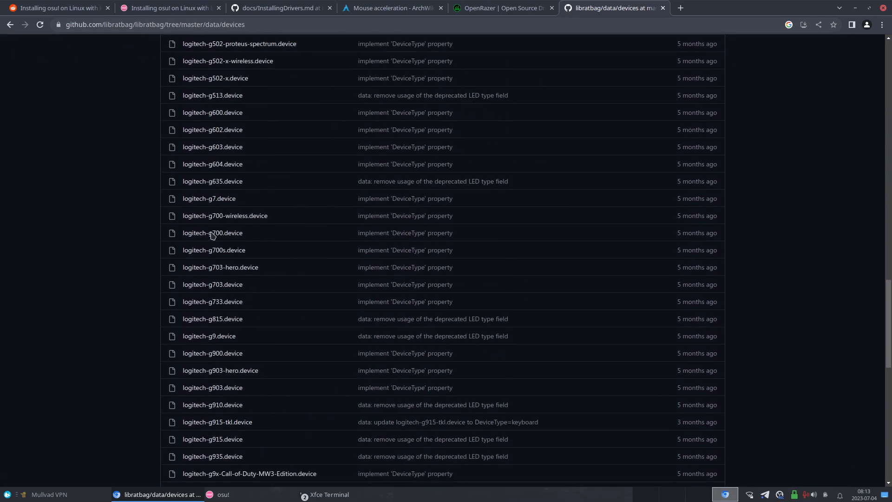
# Launch Piper from the app menu to view the mouse's button assignments, then close it
pyautogui.click(6, 493)
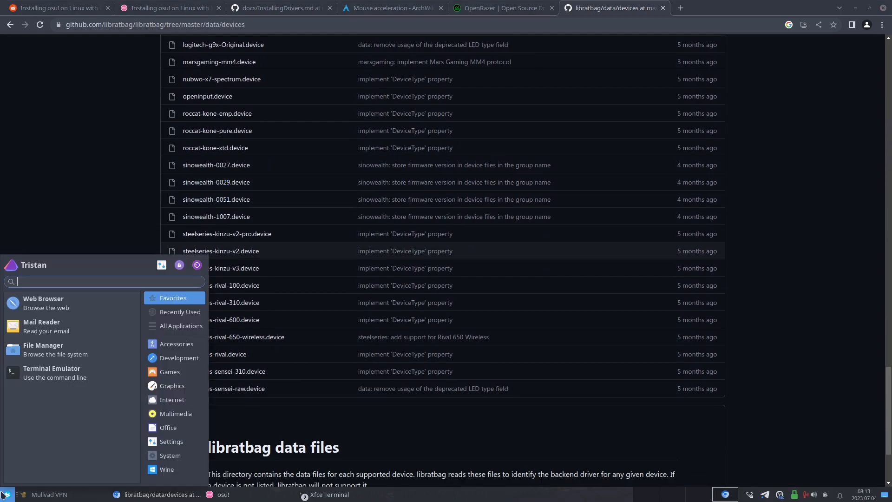
pyautogui.write('pipe')
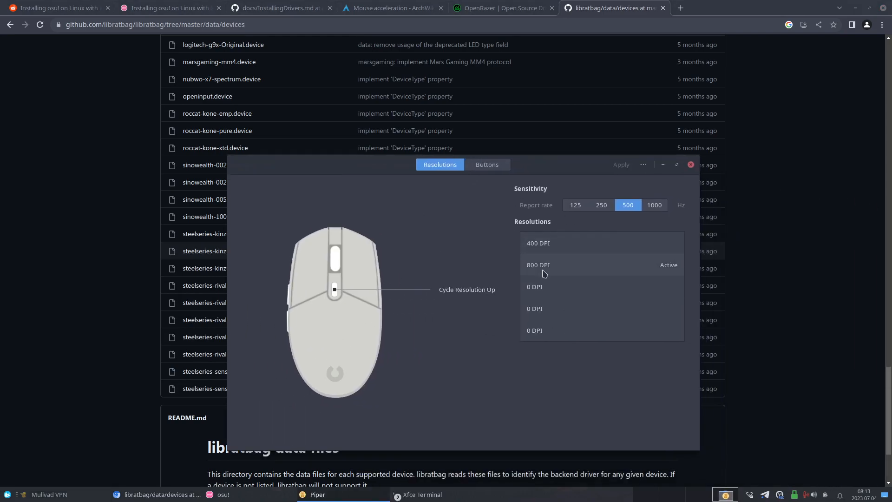
pyautogui.click(487, 165)
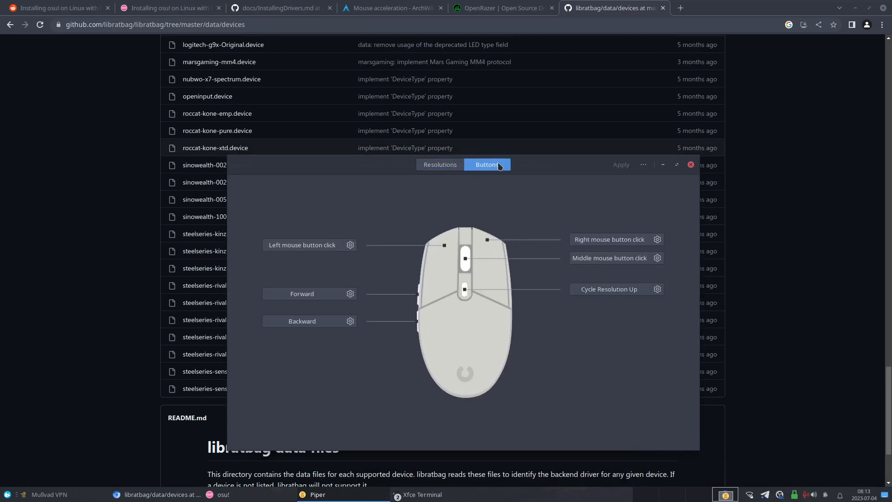
pyautogui.moveTo(571, 209)
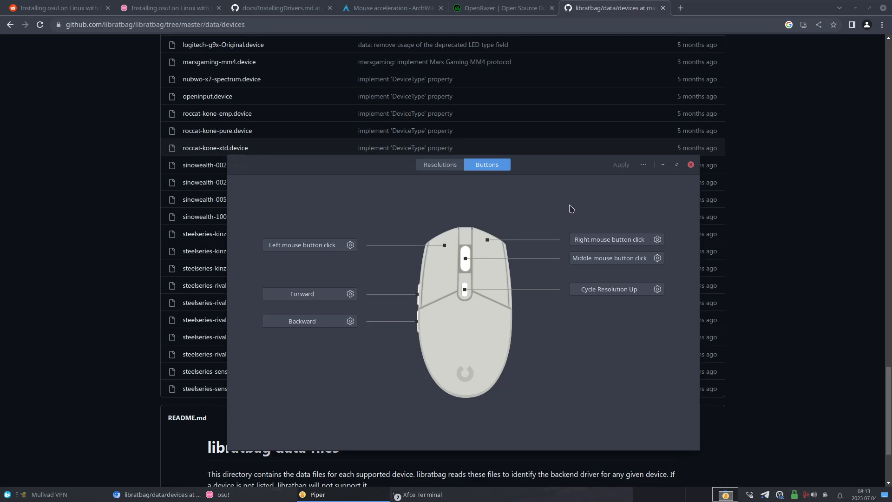
pyautogui.moveTo(680, 166)
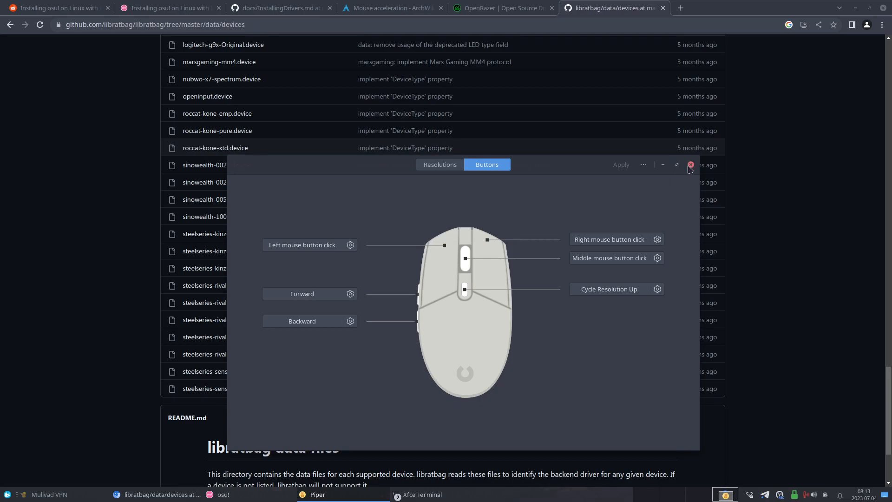
pyautogui.click(691, 165)
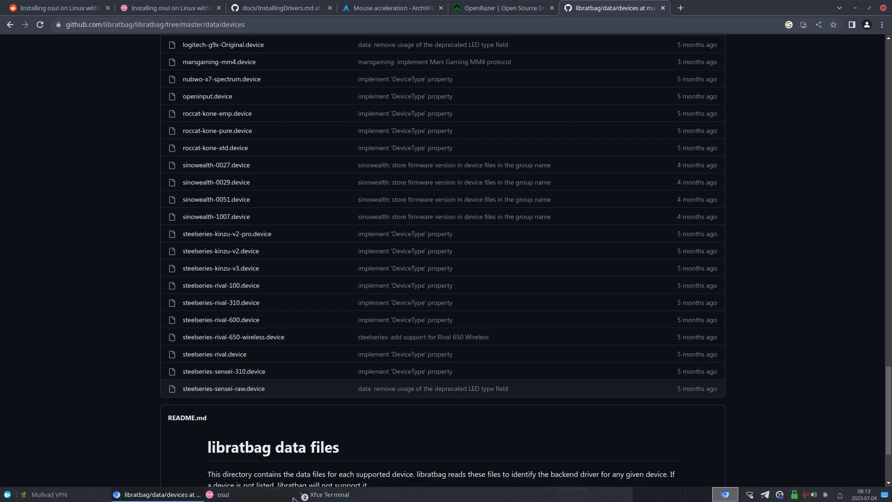
pyautogui.moveTo(248, 482)
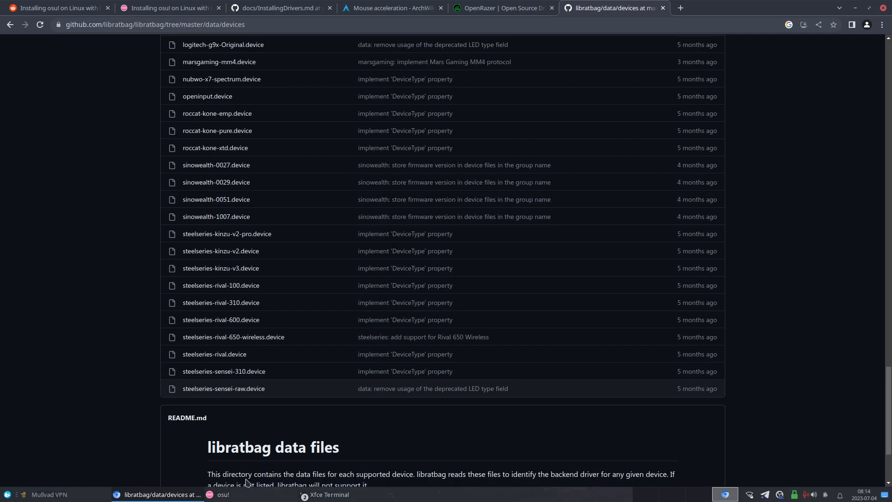
pyautogui.moveTo(224, 485)
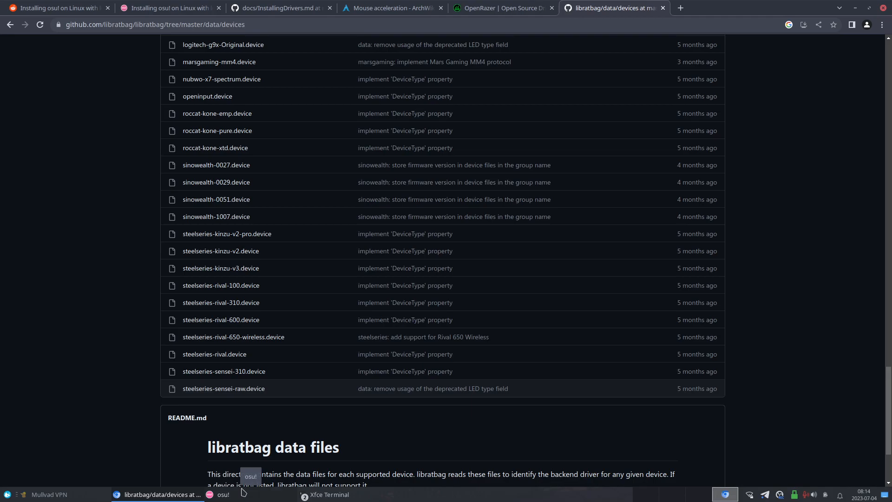
pyautogui.moveTo(255, 334)
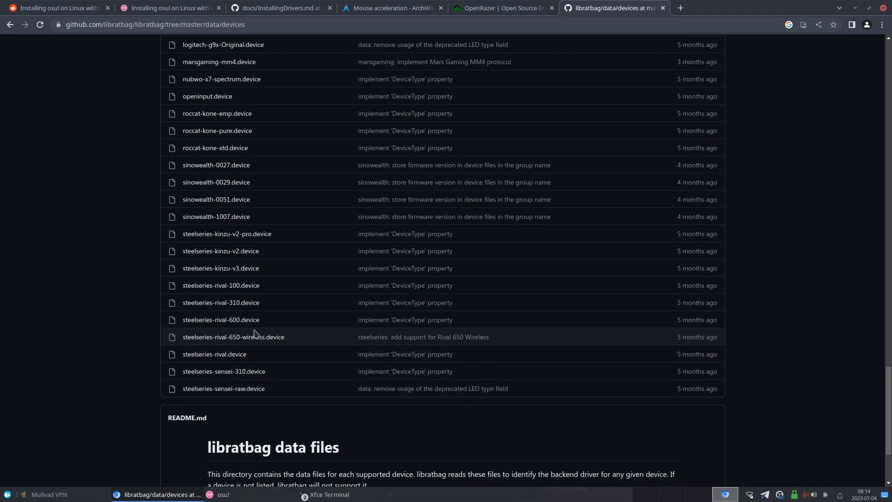
# Expand the osu! Linux guide's 'Open me \o/' box and Gamemode tip, then return to osu!
pyautogui.click(176, 8)
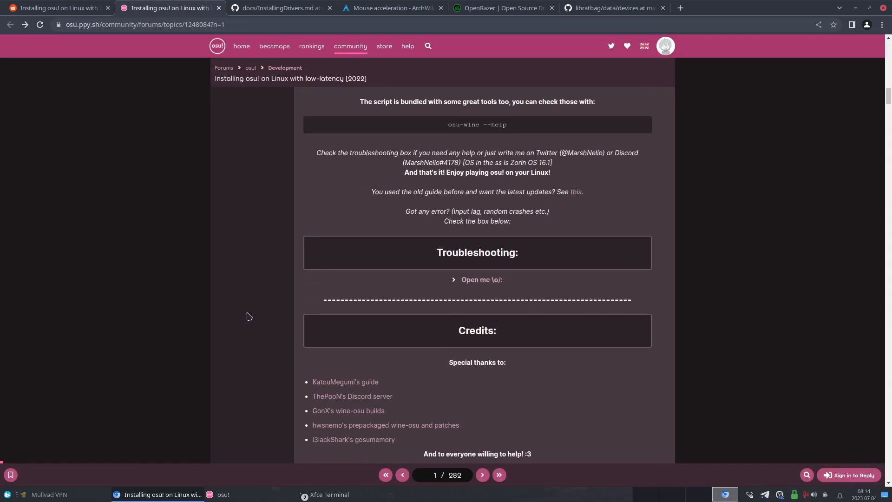
pyautogui.click(481, 279)
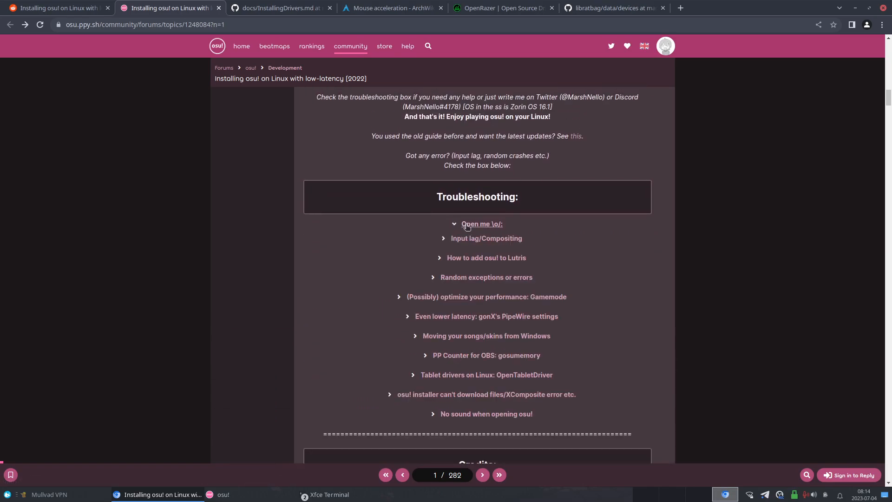
pyautogui.click(487, 296)
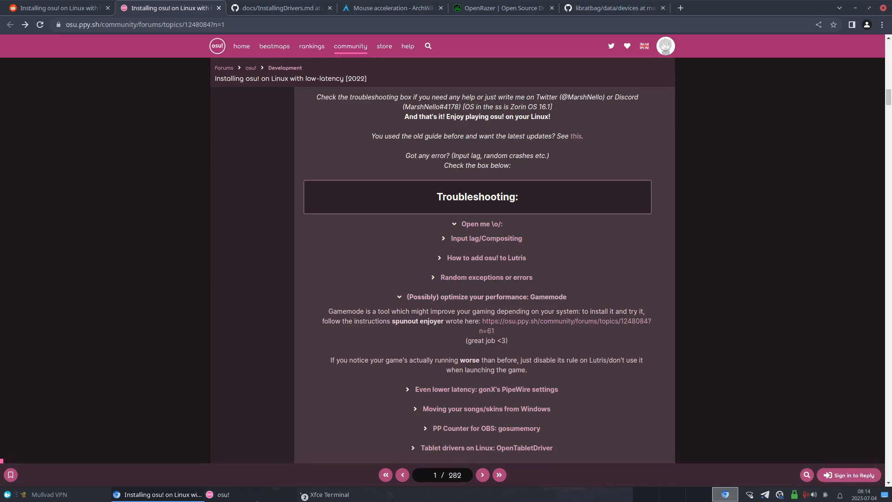
pyautogui.click(223, 494)
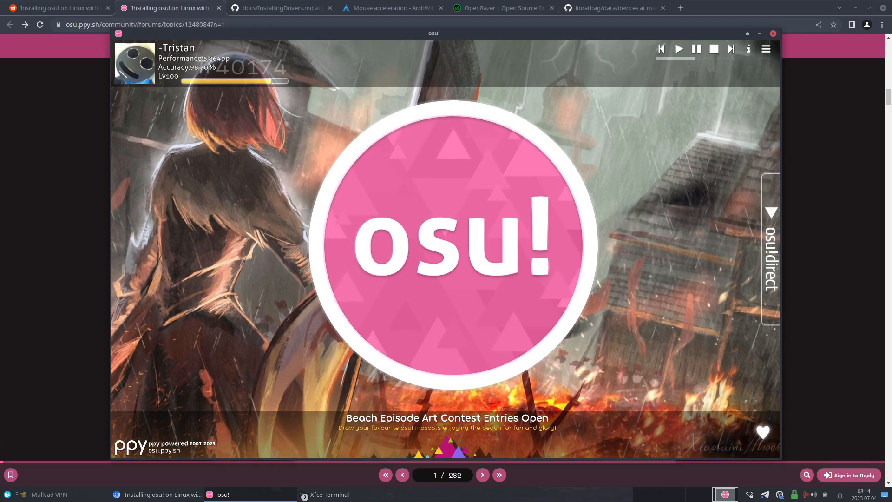
# Launch Window Manager Tweaks via a 'window' menu search and untick Enable display compositing
pyautogui.click(6, 492)
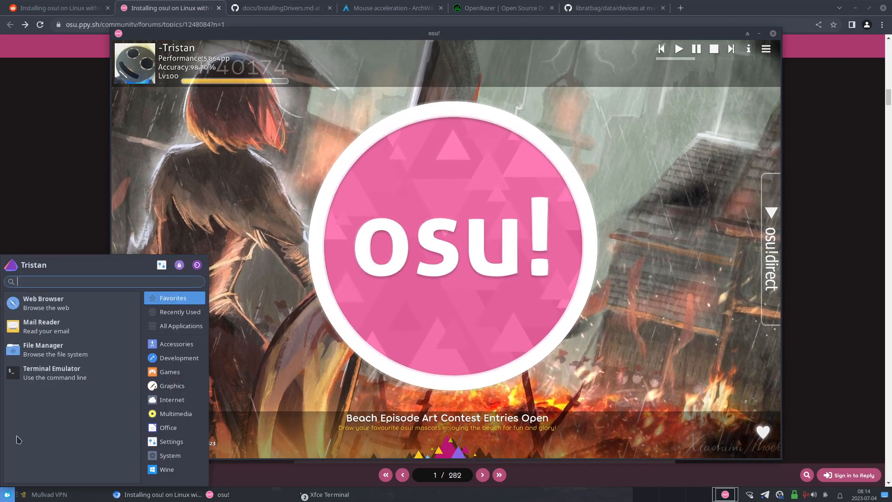
pyautogui.write('window')
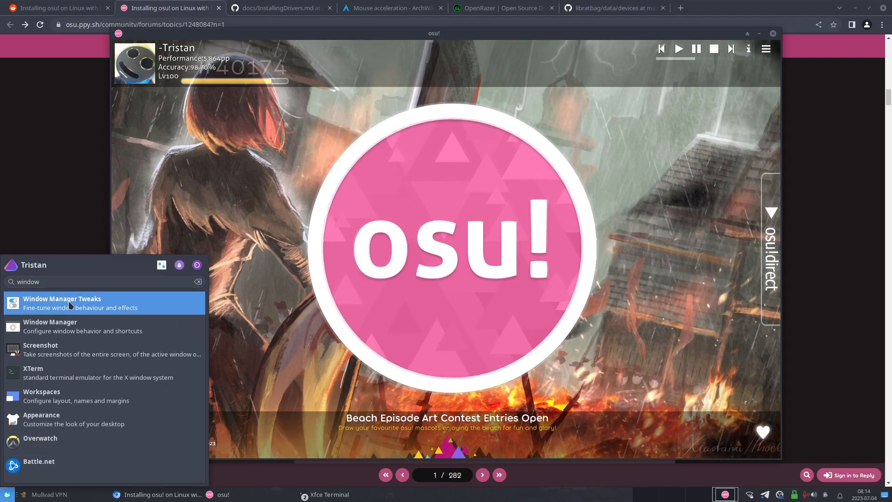
pyautogui.click(62, 303)
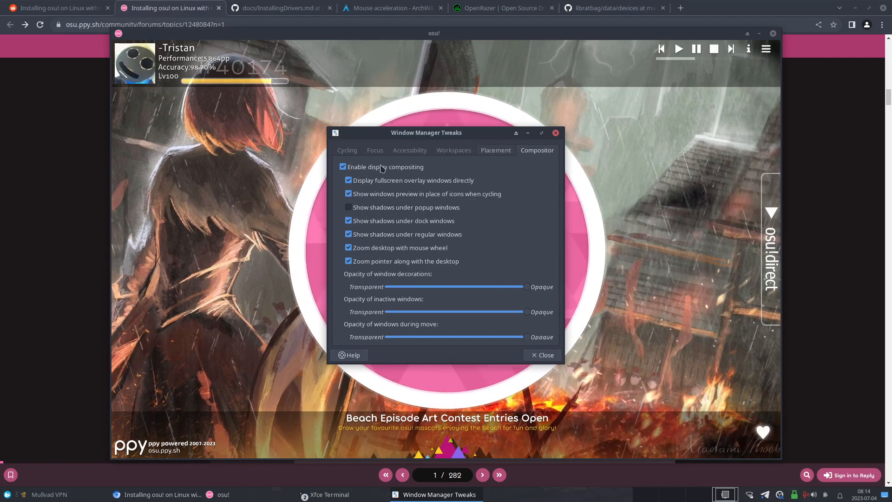
pyautogui.click(343, 166)
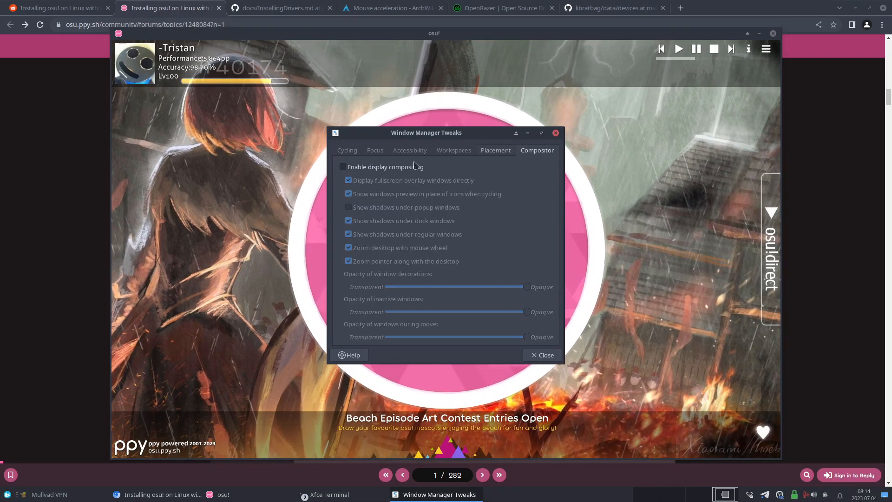
pyautogui.click(7, 494)
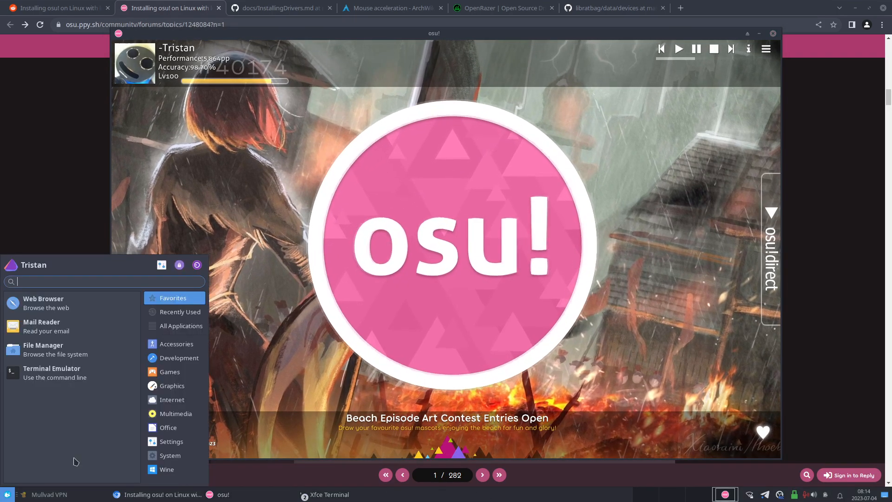
pyautogui.click(76, 461)
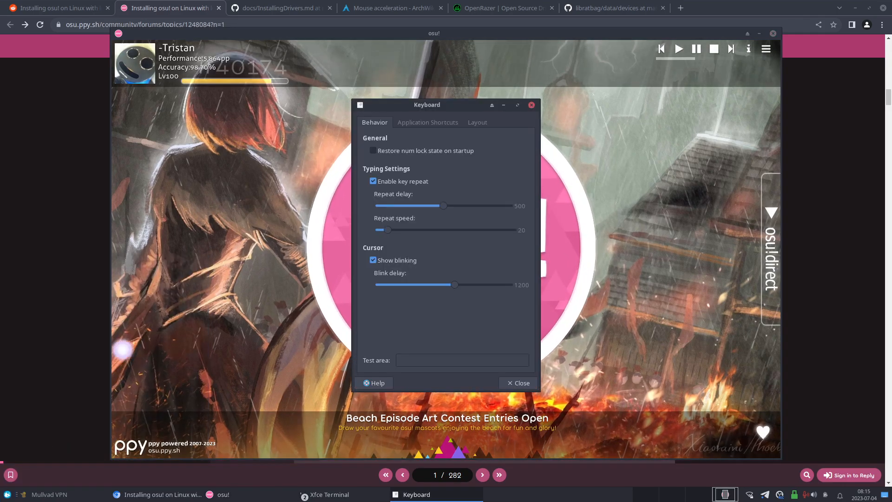
# Review the Keyboard Application Shortcuts list, then return to osu! song select
pyautogui.click(428, 122)
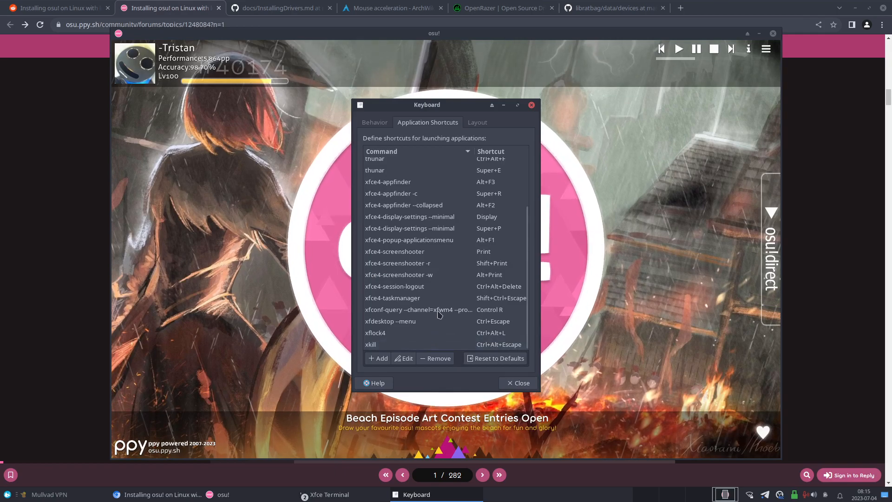
pyautogui.click(419, 310)
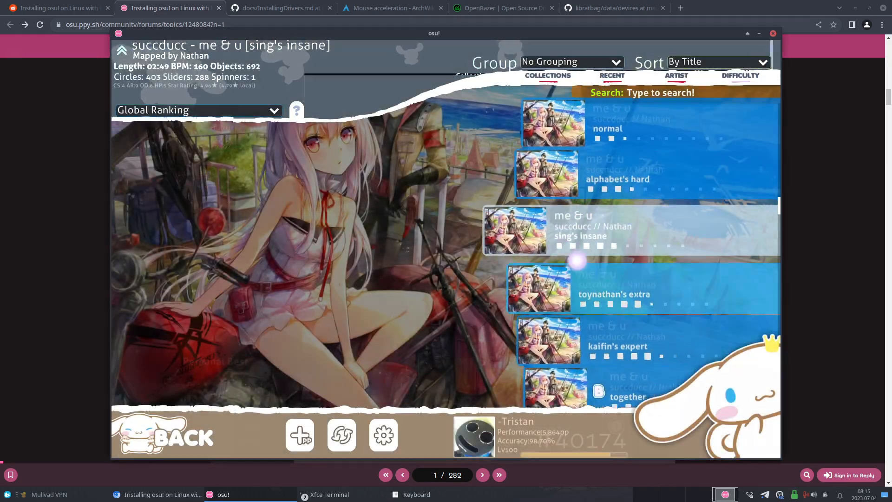
# Play succducc's me & u [together], pausing and resuming, until the Game Failed screen
pyautogui.click(627, 396)
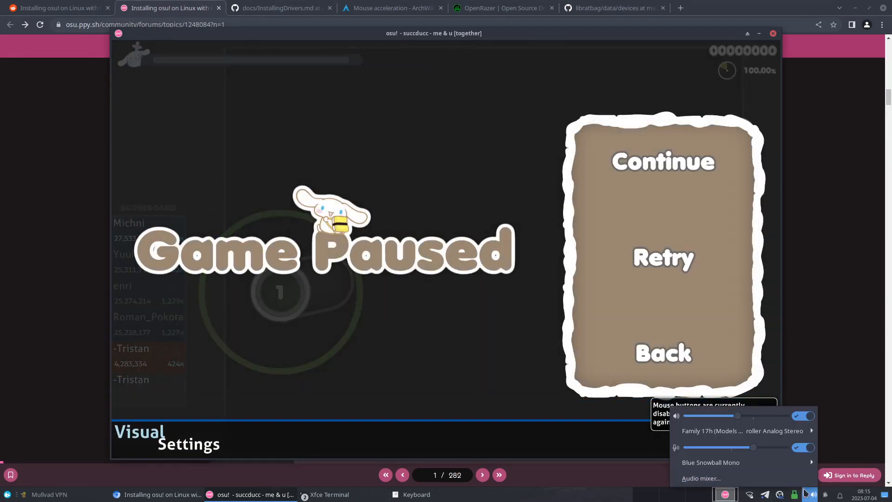
pyautogui.click(6, 493)
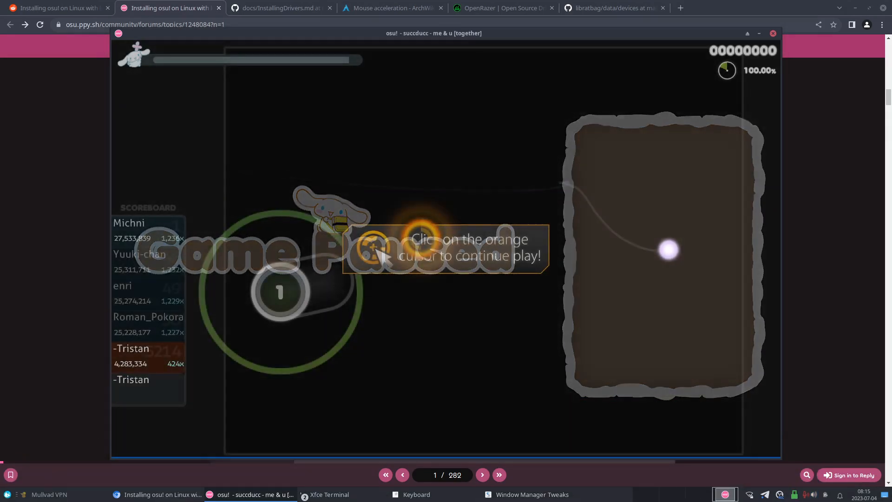
pyautogui.press('Escape')
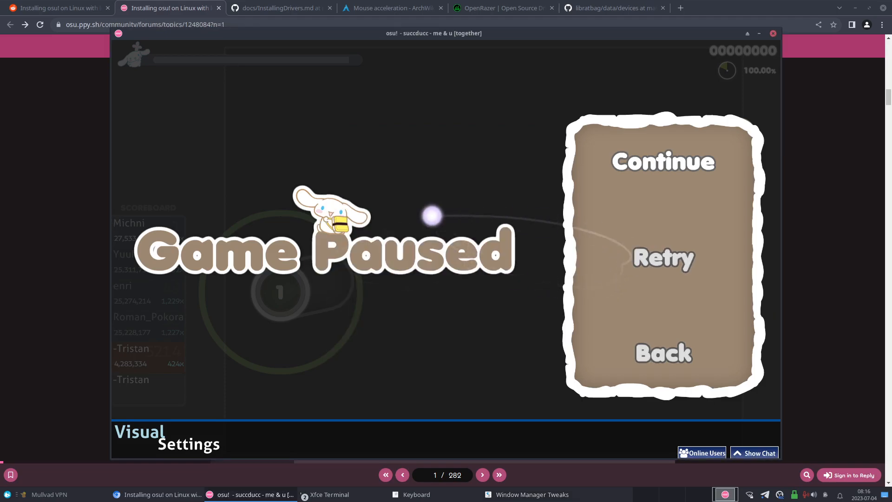
pyautogui.click(663, 162)
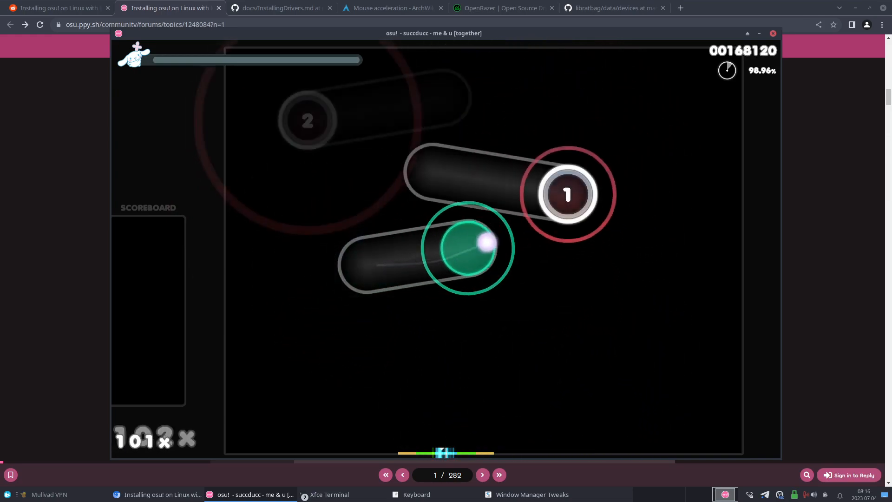
pyautogui.click(297, 405)
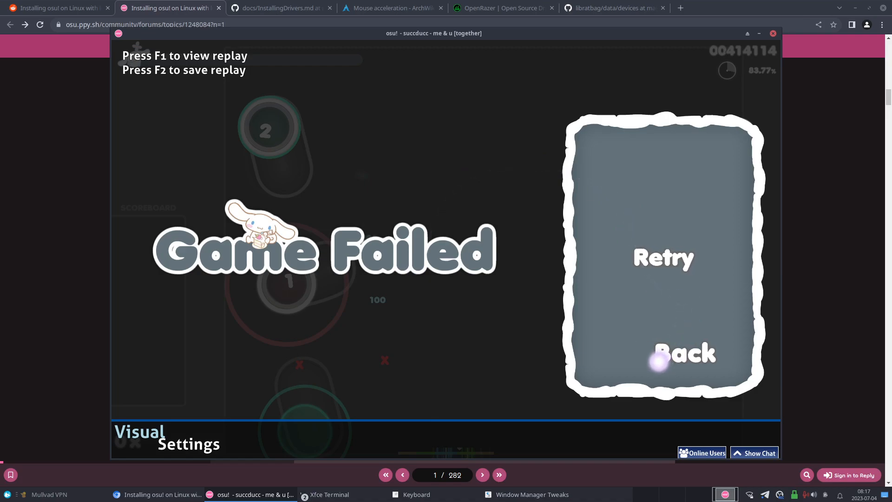
pyautogui.moveTo(568, 347)
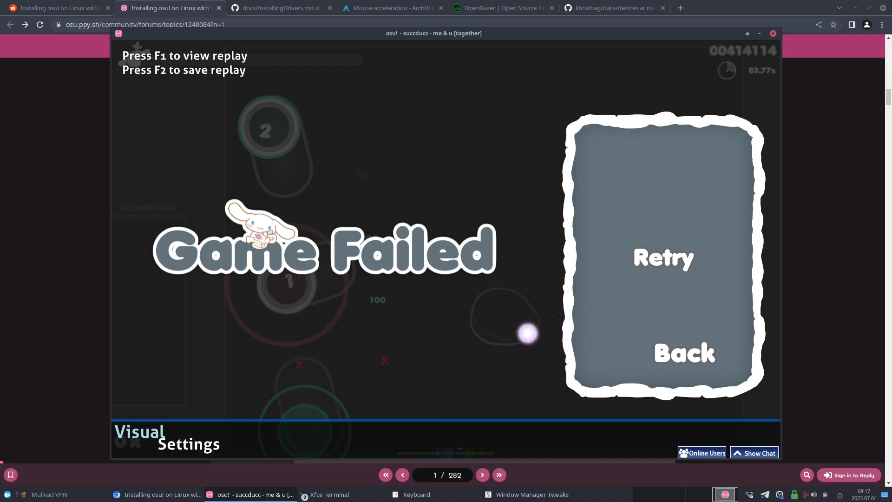
pyautogui.moveTo(655, 355)
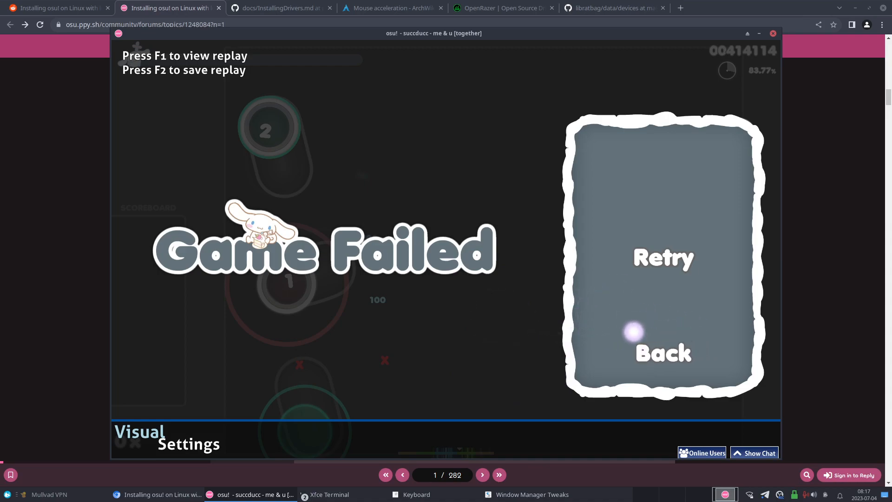
pyautogui.moveTo(548, 329)
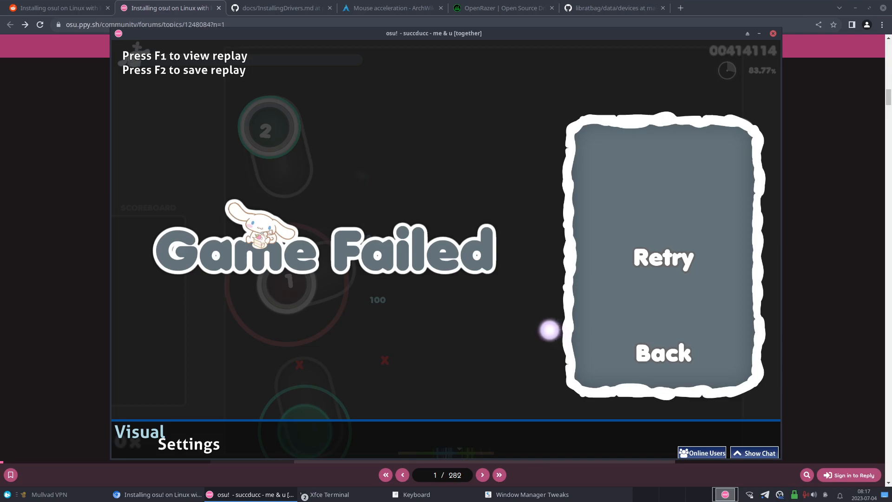
pyautogui.moveTo(512, 321)
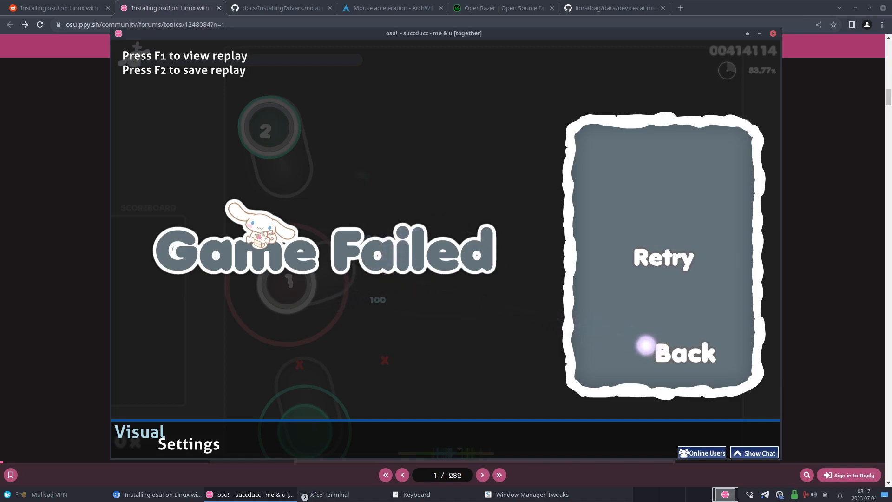
pyautogui.moveTo(527, 323)
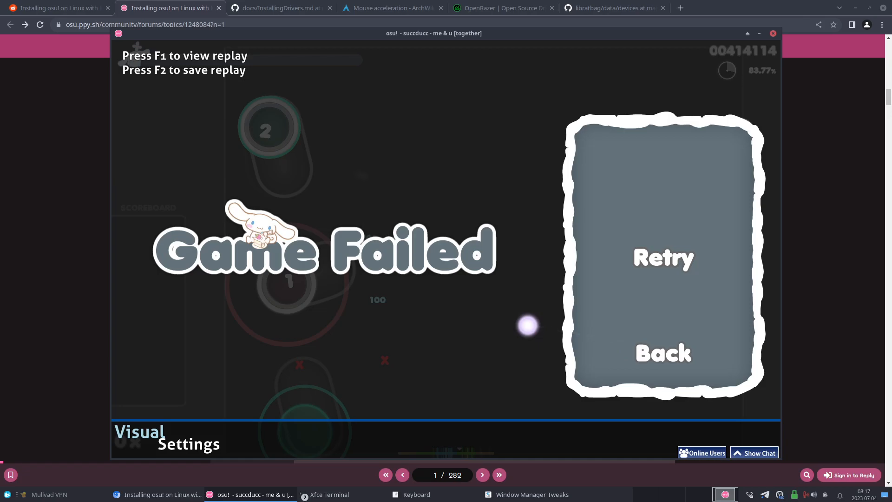